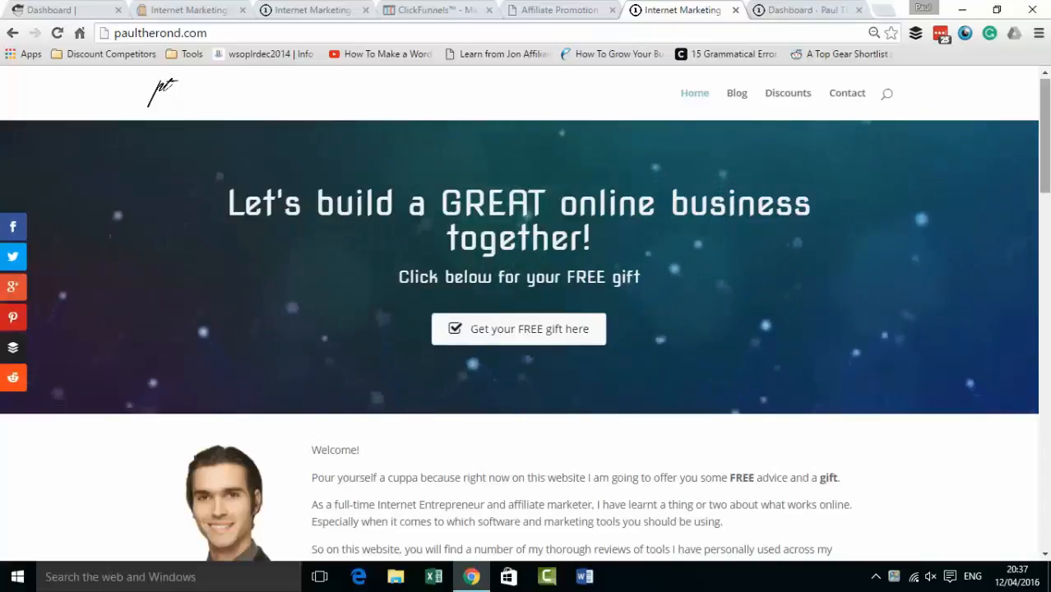
Step: Scroll down the live homepage, then switch to the WordPress admin dashboard tab
{"action": "scroll", "scroll_direction": "down", "scroll_amount": 3}
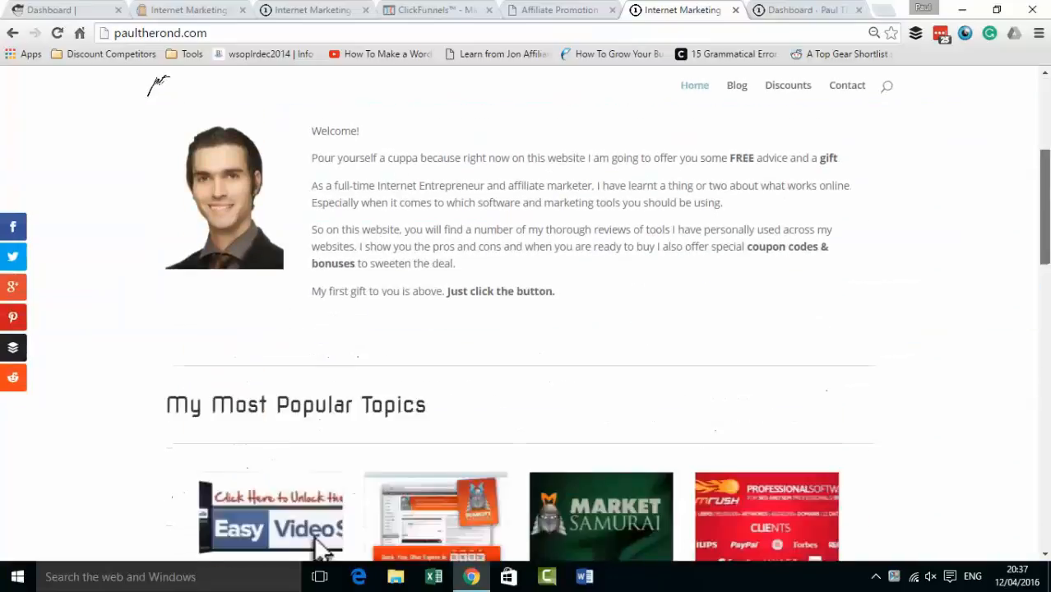
{"action": "scroll", "scroll_direction": "down", "scroll_amount": 3}
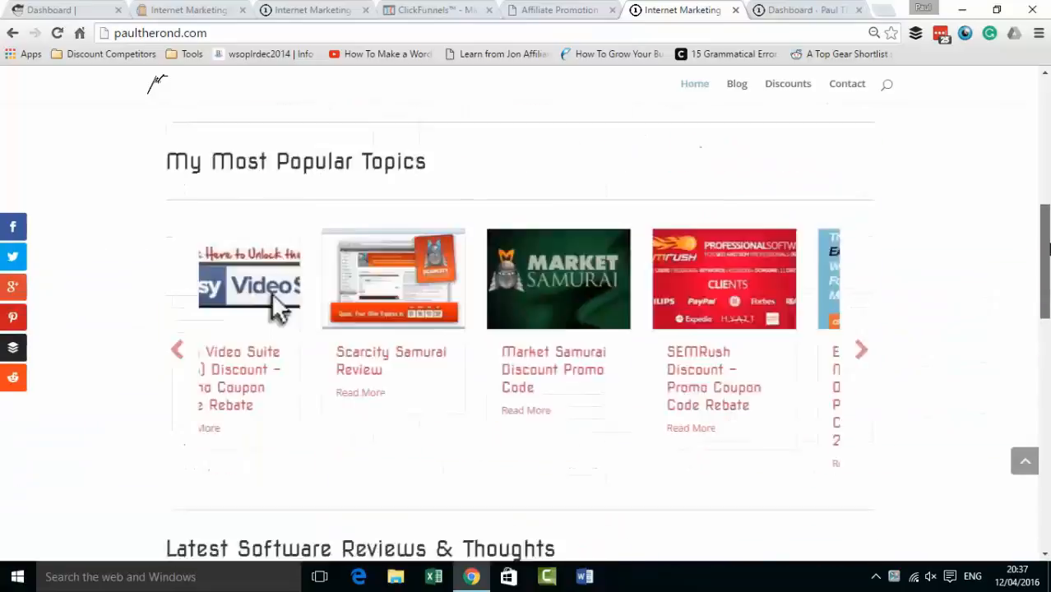
{"action": "scroll", "scroll_direction": "down", "scroll_amount": 3}
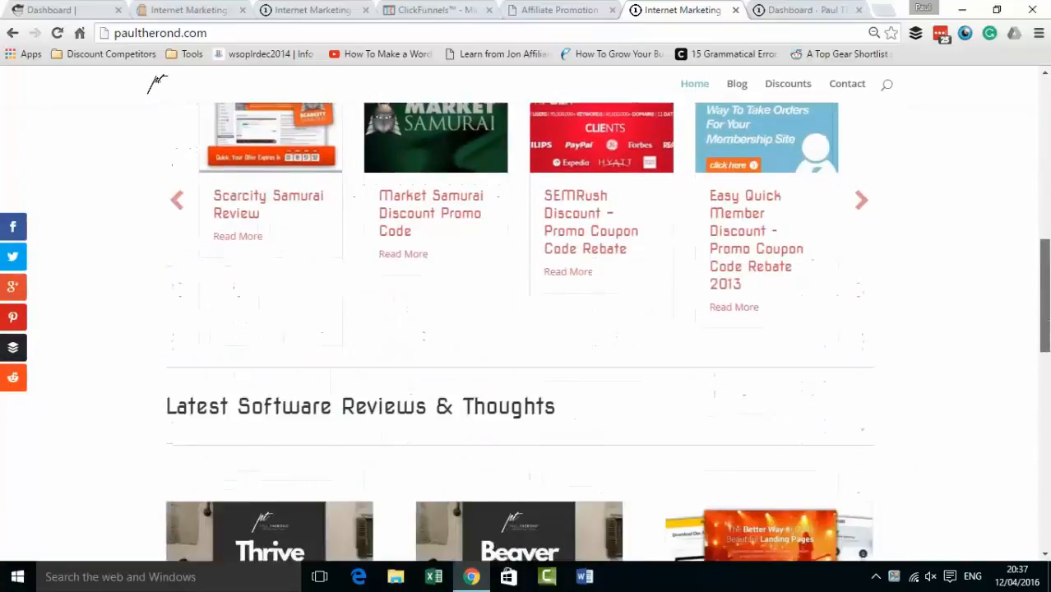
{"action": "scroll", "scroll_direction": "down", "scroll_amount": 3}
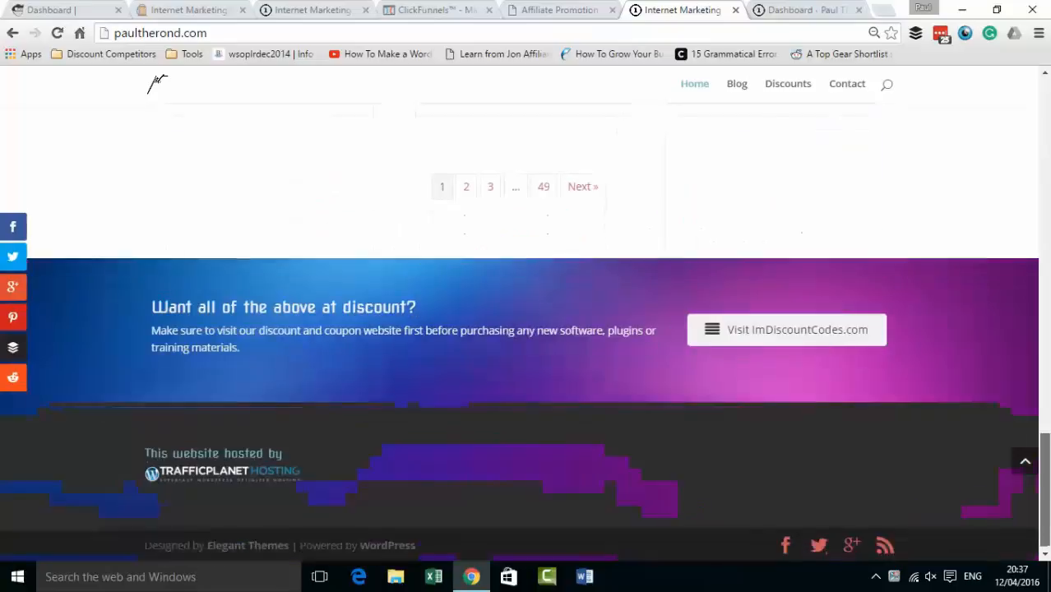
{"action": "scroll", "scroll_direction": "down", "scroll_amount": 3}
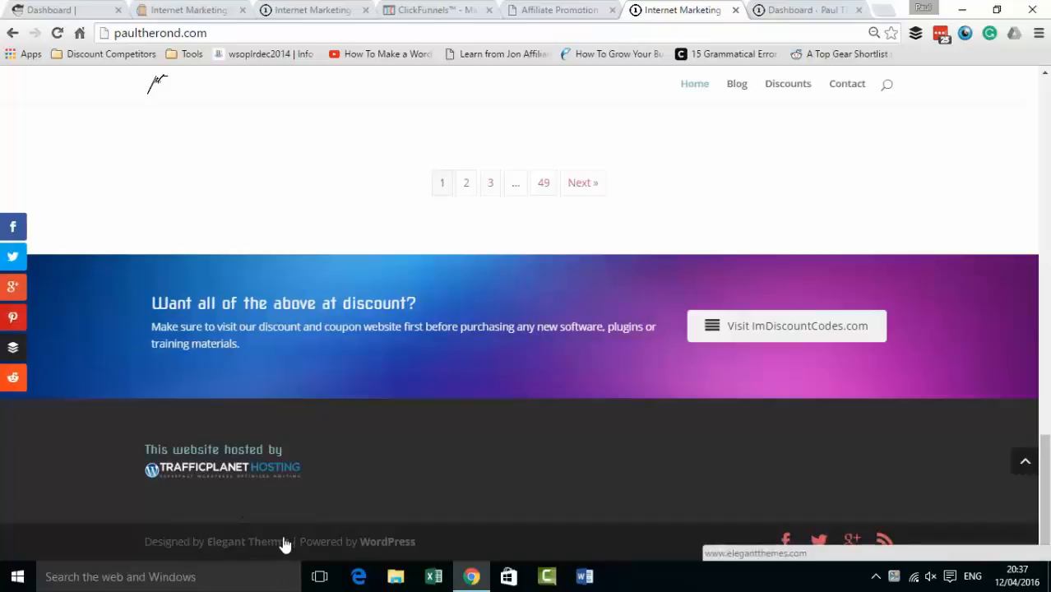
{"action": "mouse_move", "coordinate": [486, 298]}
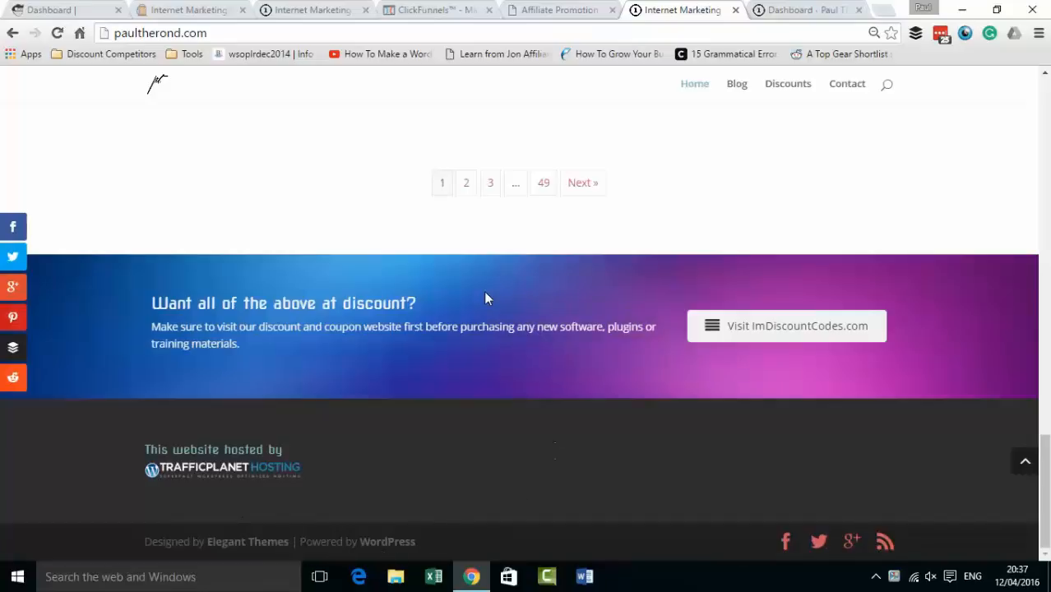
{"action": "mouse_move", "coordinate": [205, 413]}
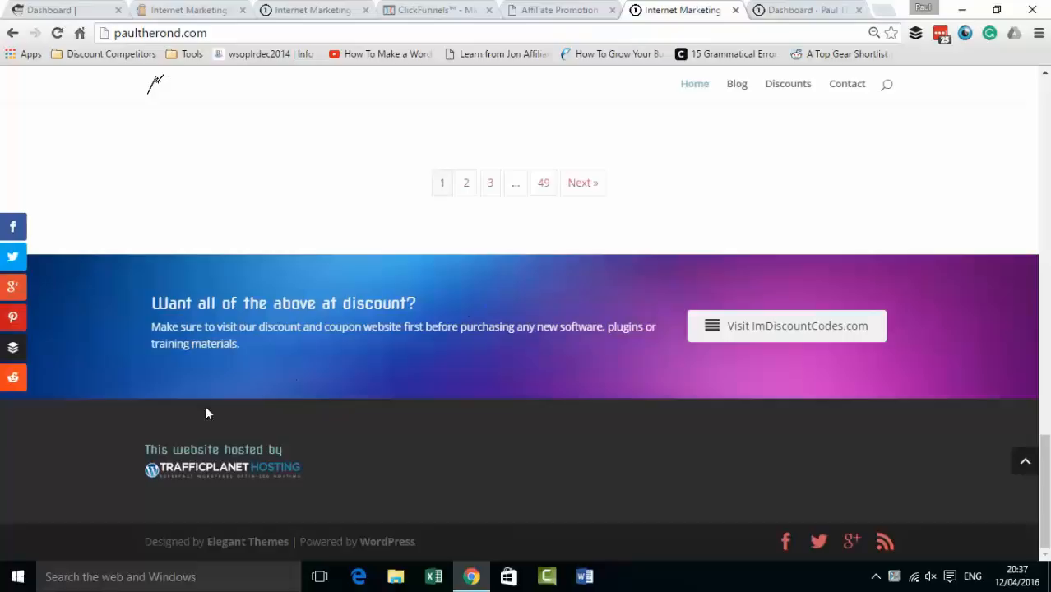
{"action": "mouse_move", "coordinate": [324, 536]}
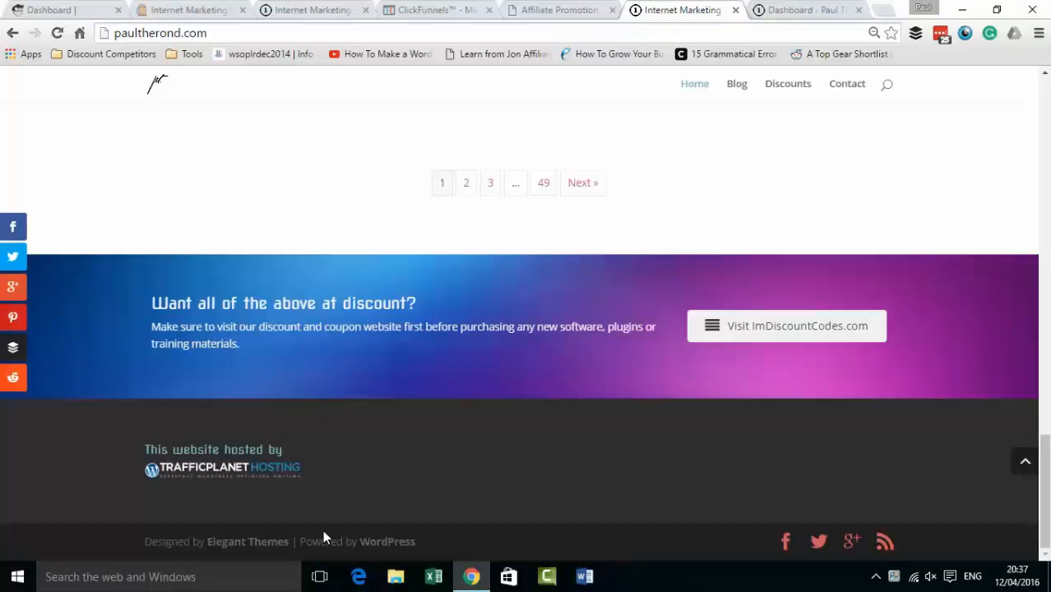
{"action": "mouse_move", "coordinate": [333, 539]}
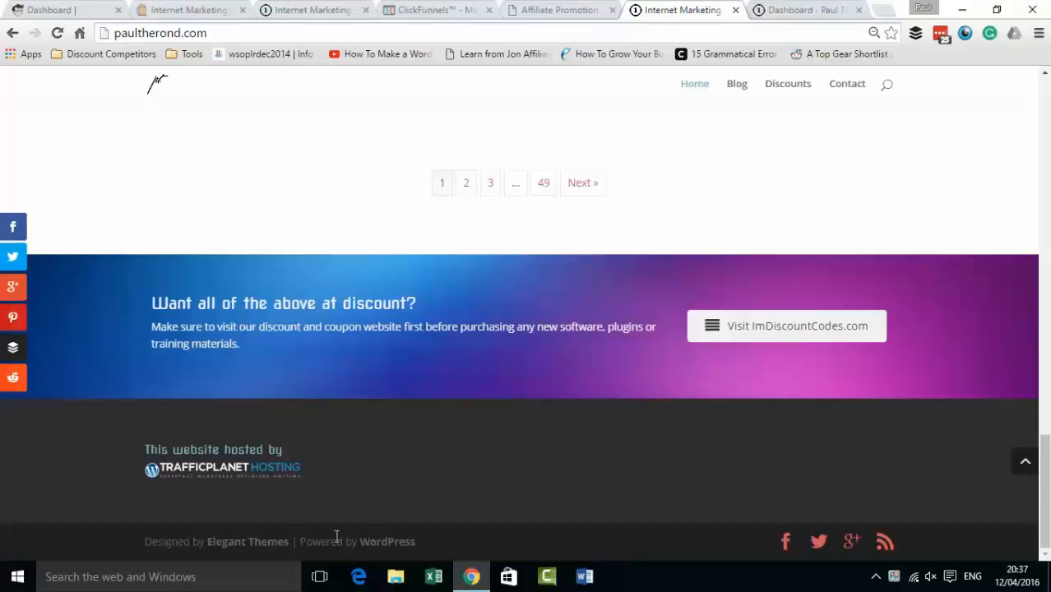
{"action": "mouse_move", "coordinate": [383, 531]}
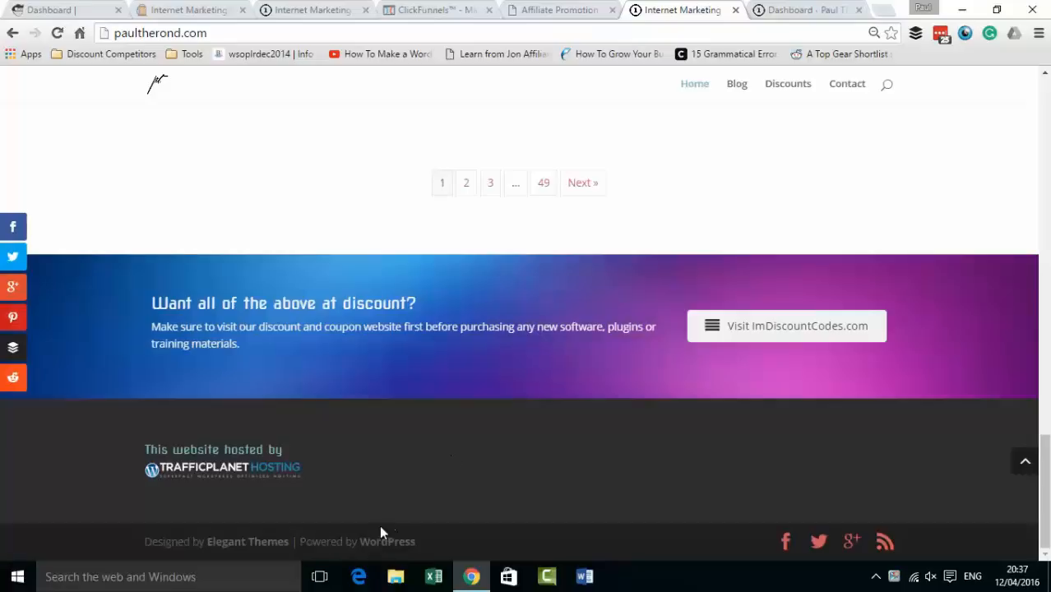
{"action": "mouse_move", "coordinate": [277, 547]}
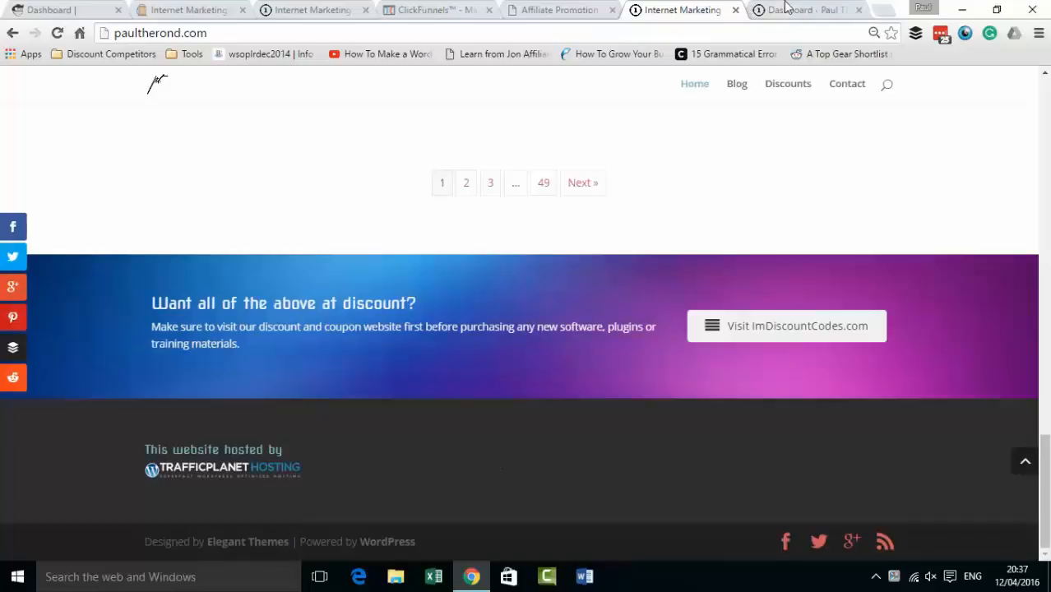
{"action": "left_click", "coordinate": [806, 9]}
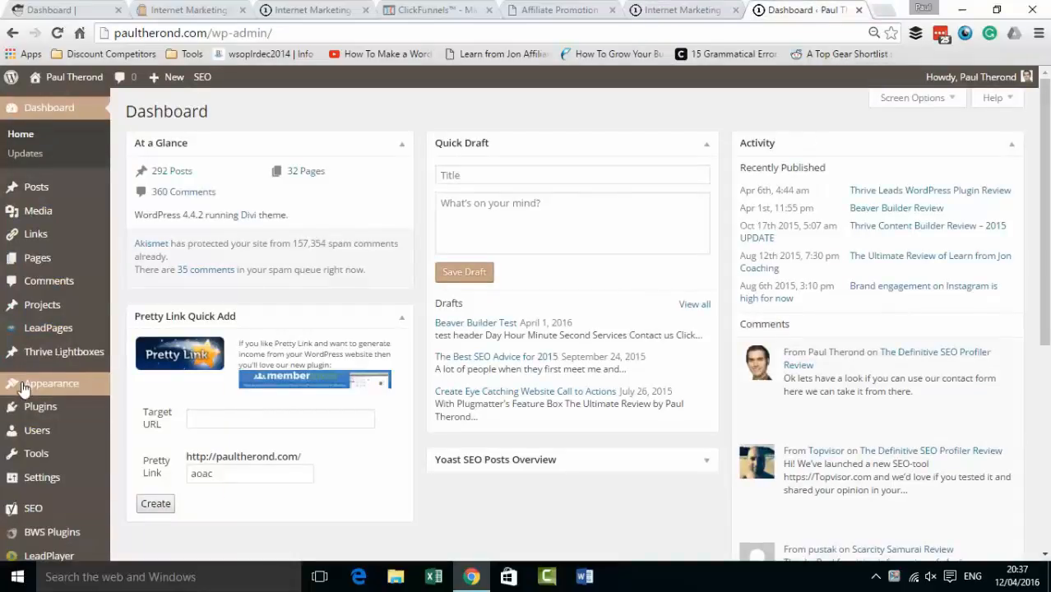
{"action": "scroll", "scroll_direction": "down", "scroll_amount": 3}
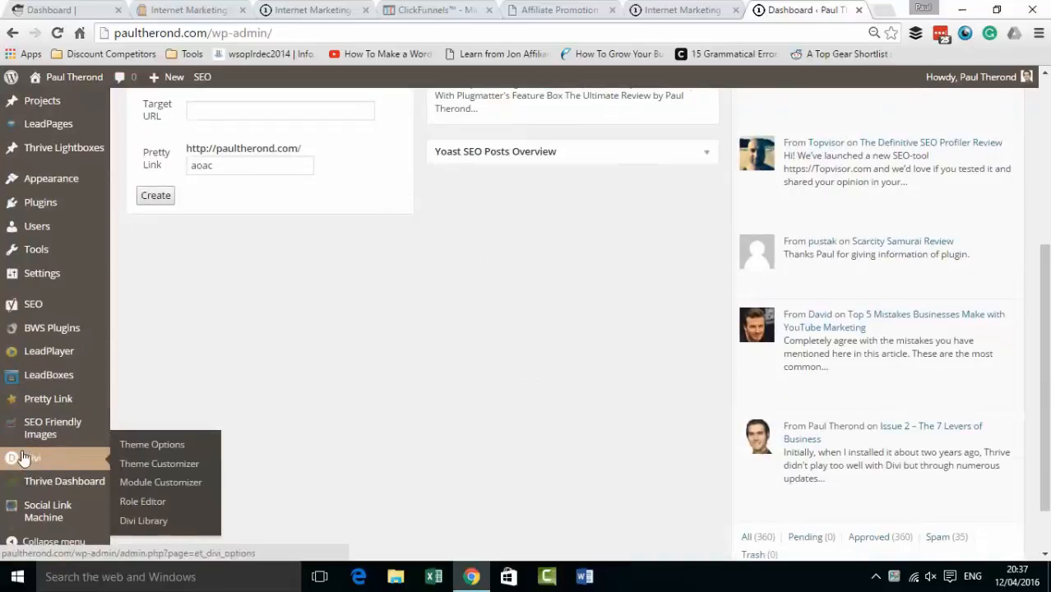
{"action": "mouse_move", "coordinate": [193, 444]}
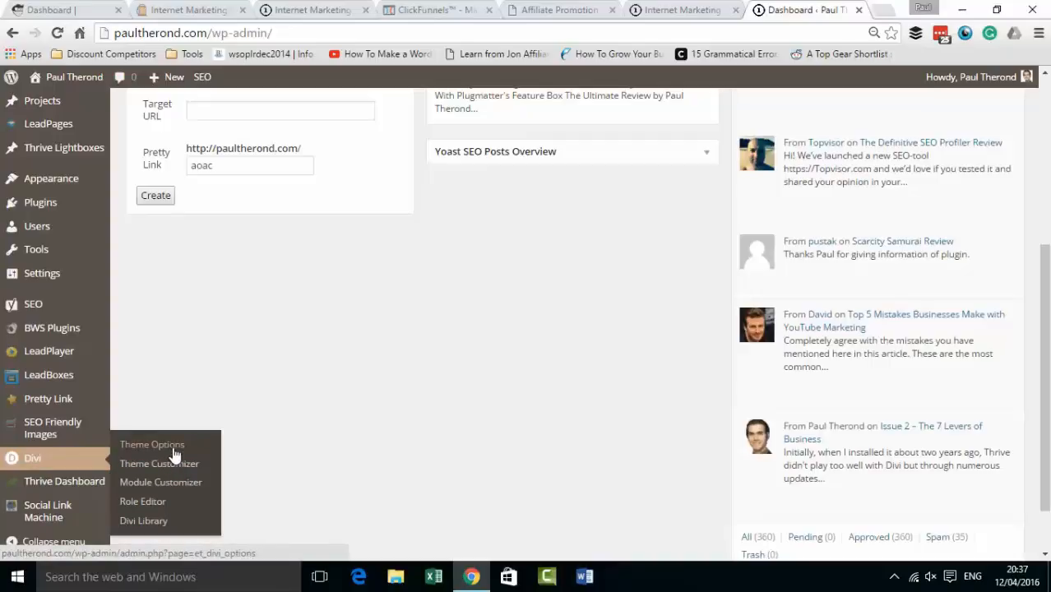
{"action": "mouse_move", "coordinate": [33, 304]}
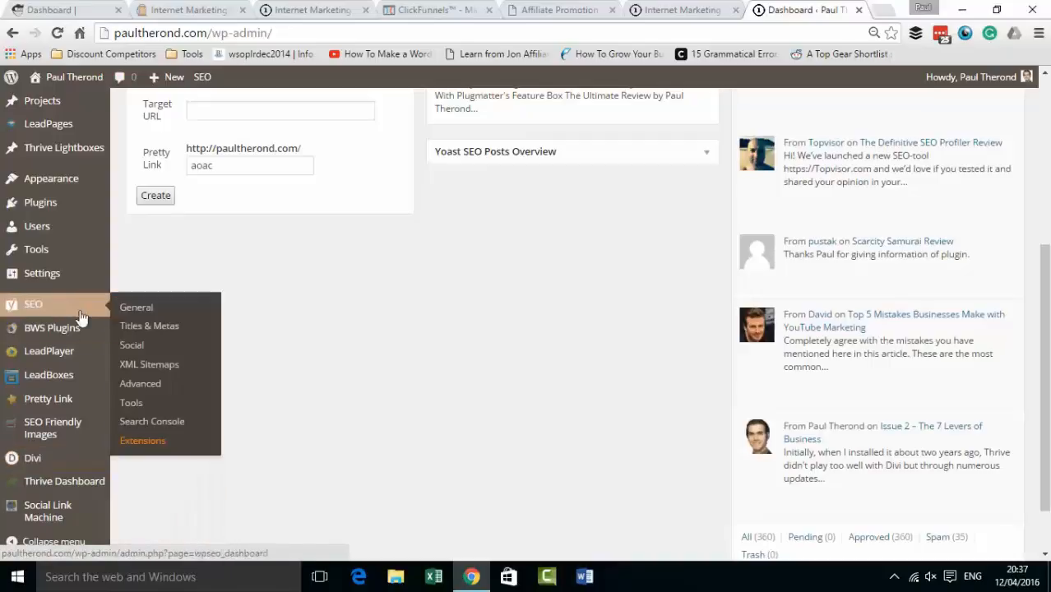
{"action": "mouse_move", "coordinate": [41, 273]}
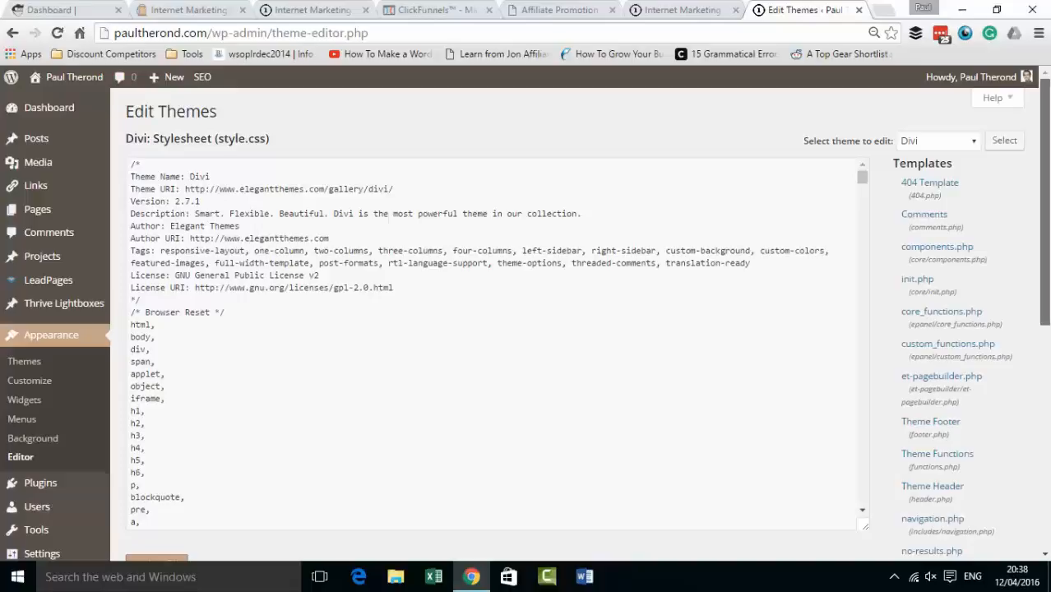
Step: Scroll through Divi's style.css and choose Theme Footer (footer.php) from the Templates list
{"action": "scroll", "scroll_direction": "down", "scroll_amount": 3}
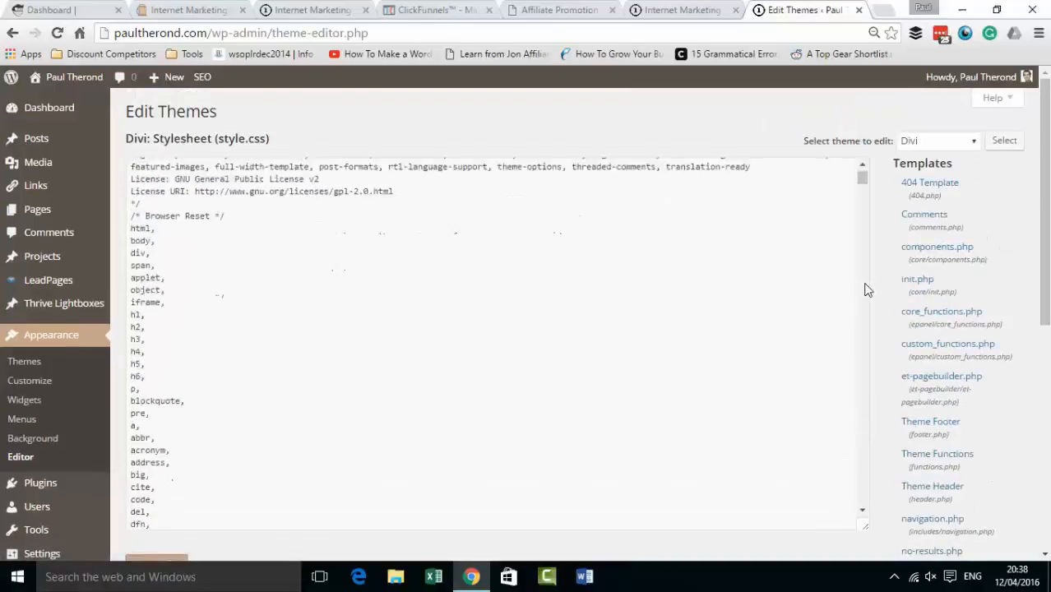
{"action": "scroll", "scroll_direction": "down", "scroll_amount": 3}
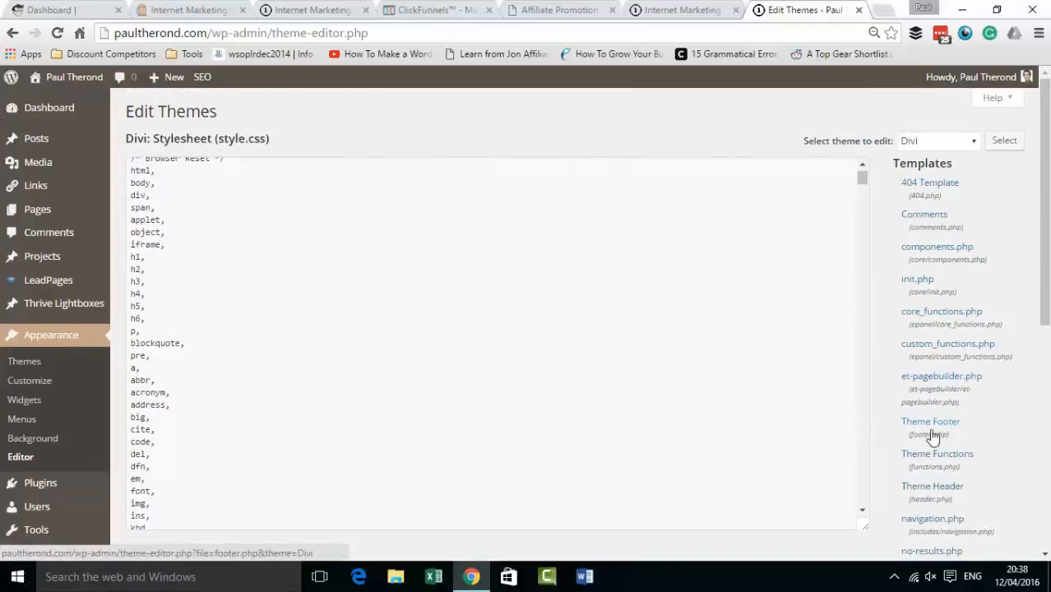
{"action": "left_click", "coordinate": [930, 421]}
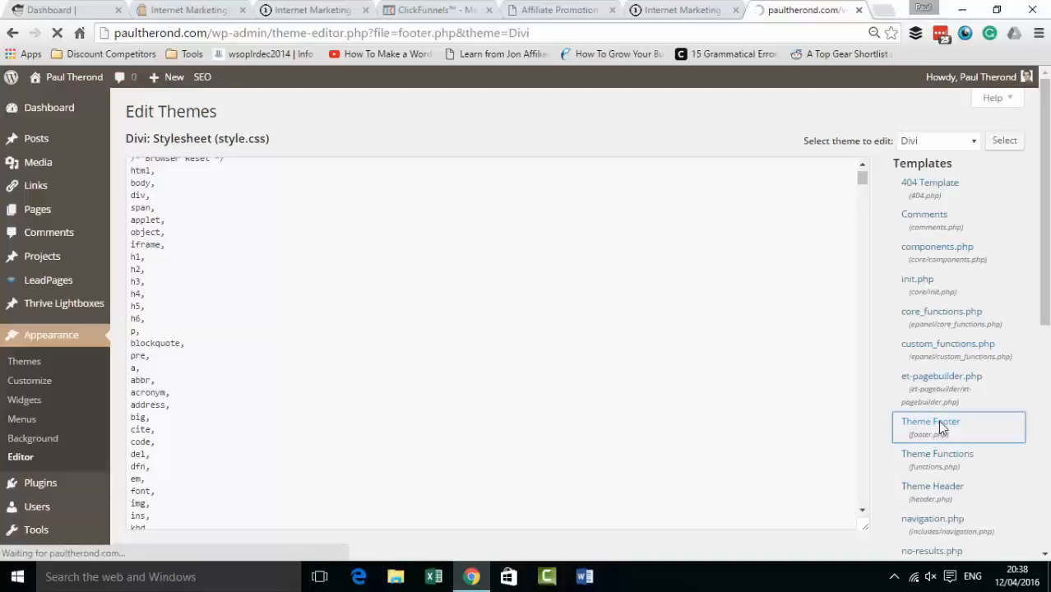
Step: Load footer.php and scroll down to the footer-info paragraph holding the credit code
{"action": "left_click", "coordinate": [930, 421]}
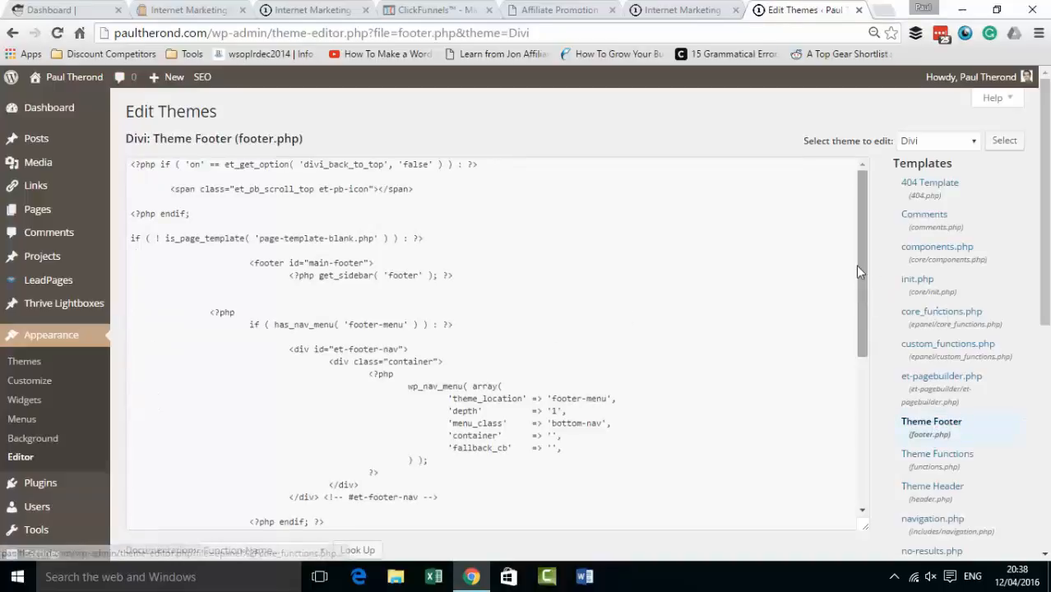
{"action": "scroll", "scroll_direction": "down", "scroll_amount": 3}
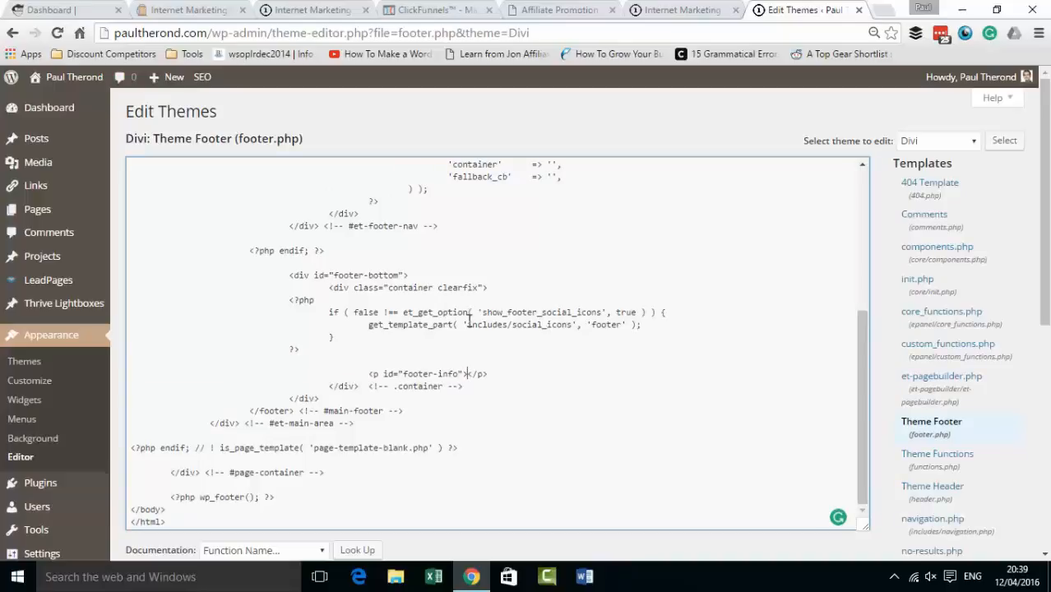
Step: Type 'Designed by Your Company Name Here' into footer-info and save with Update File
{"action": "type", "text": "Designed"}
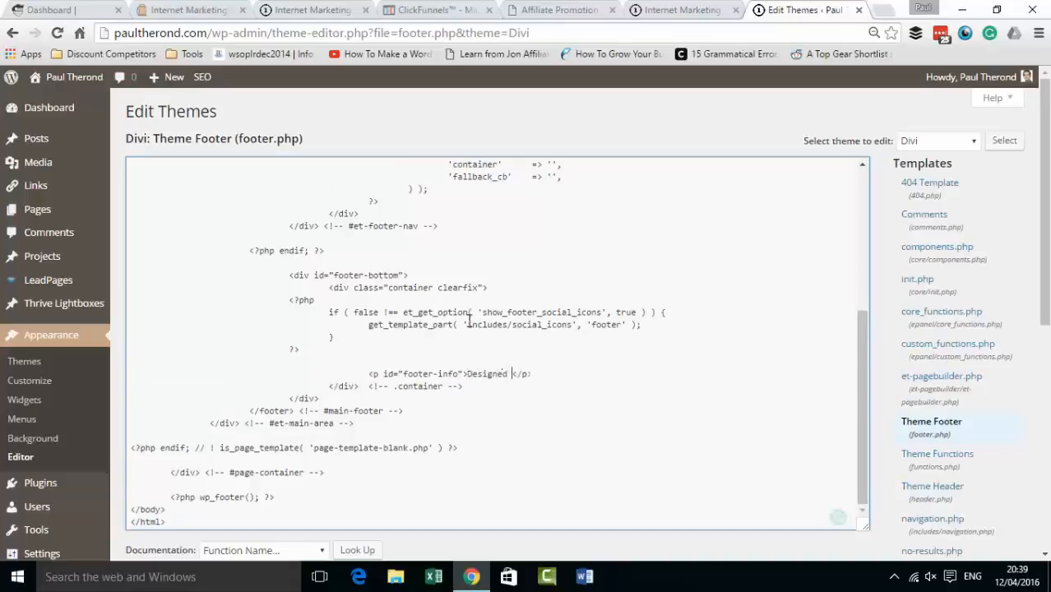
{"action": "type", "text": "by Your"}
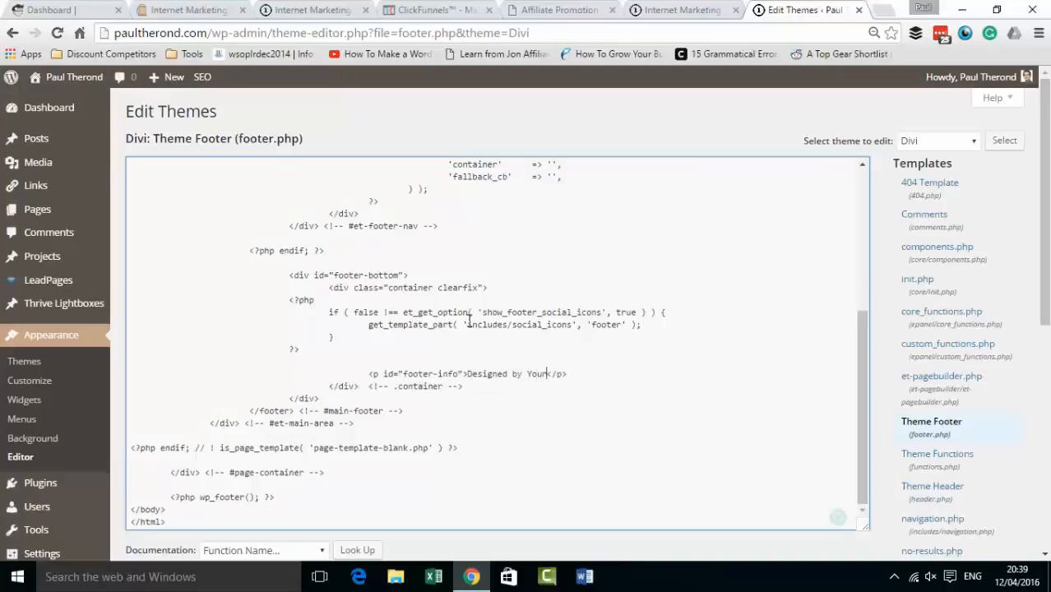
{"action": "type", "text": "Company Name"}
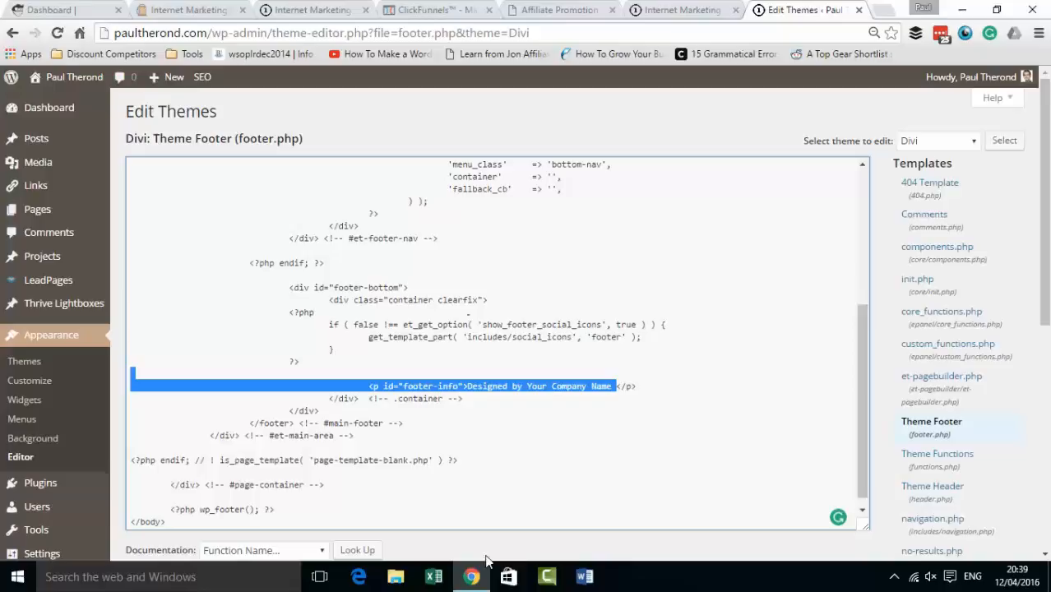
{"action": "left_click", "coordinate": [619, 385]}
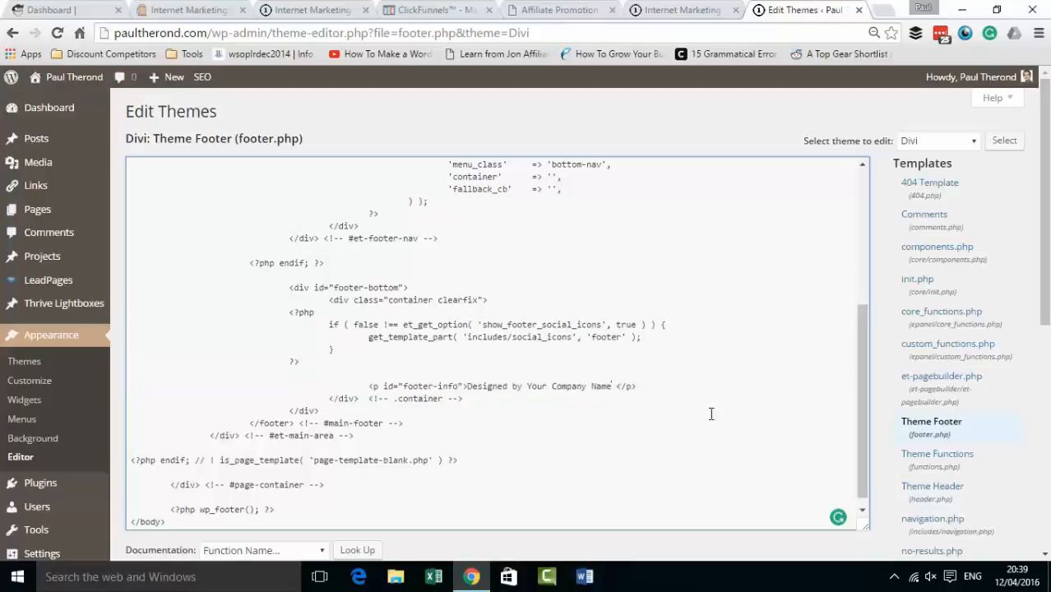
{"action": "type", "text": "H"}
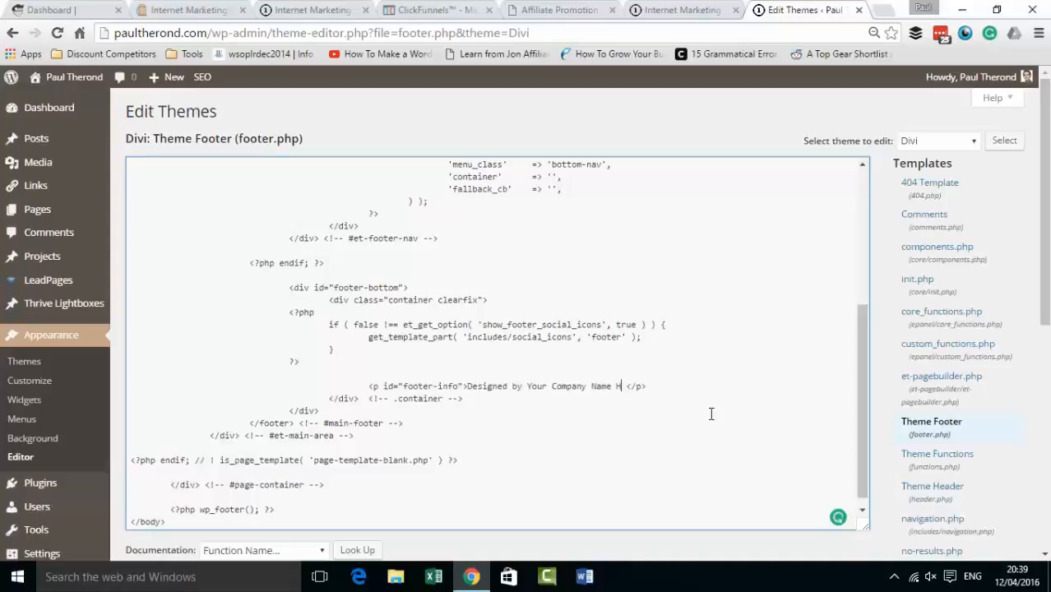
{"action": "type", "text": "ere"}
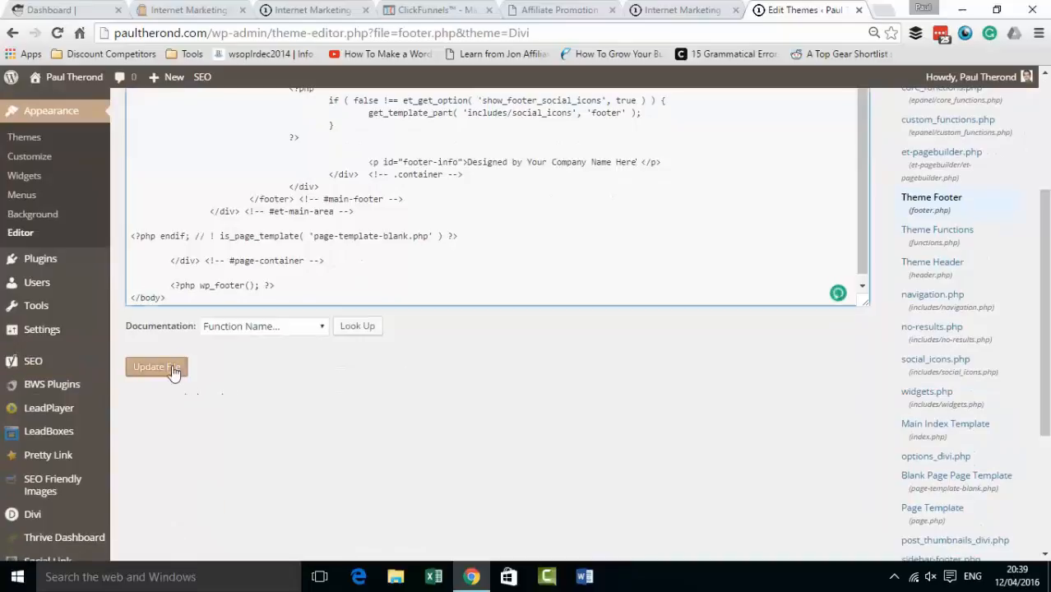
{"action": "left_click", "coordinate": [156, 367]}
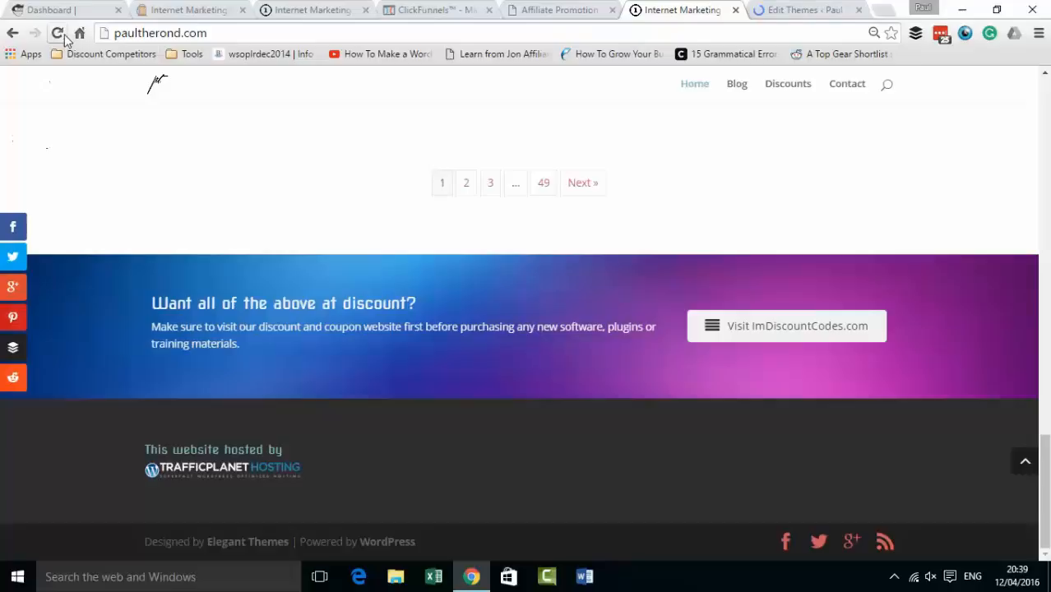
Step: Reload the homepage to confirm the new footer credit, then go back to footer.php
{"action": "left_click", "coordinate": [57, 33]}
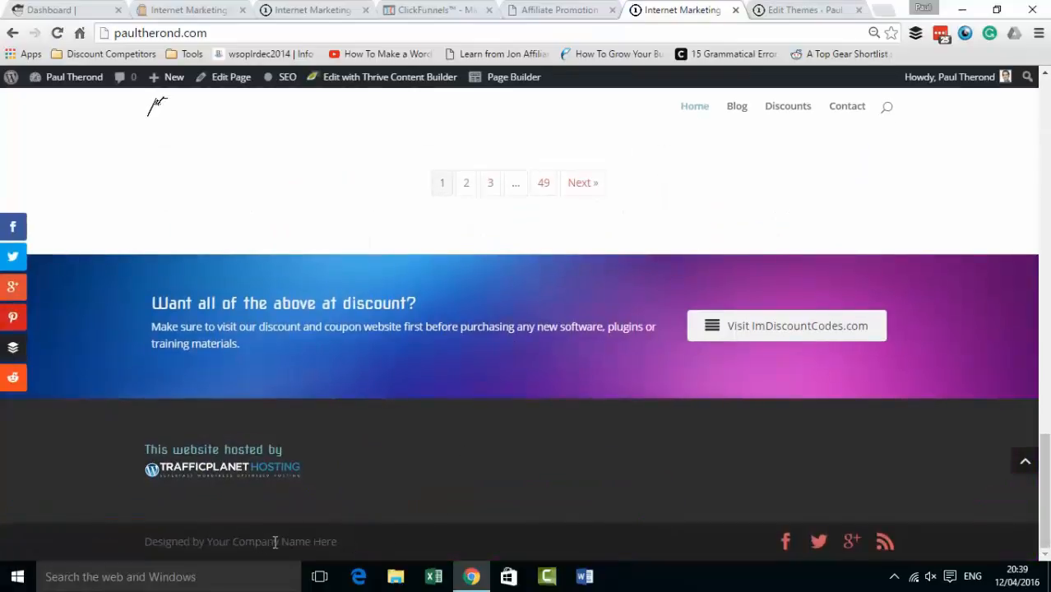
{"action": "left_click", "coordinate": [802, 10]}
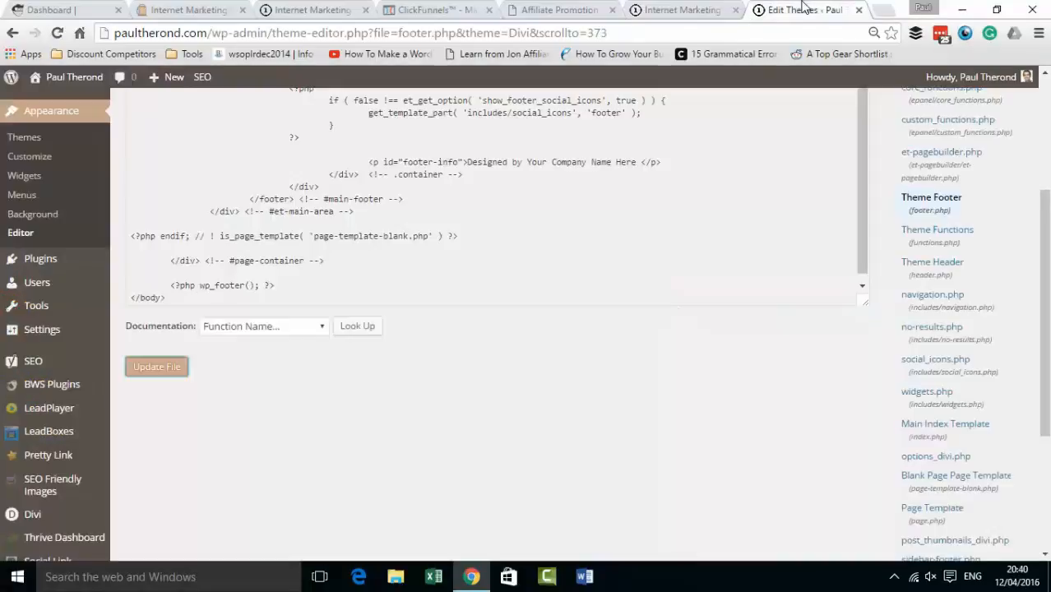
{"action": "left_click", "coordinate": [156, 367]}
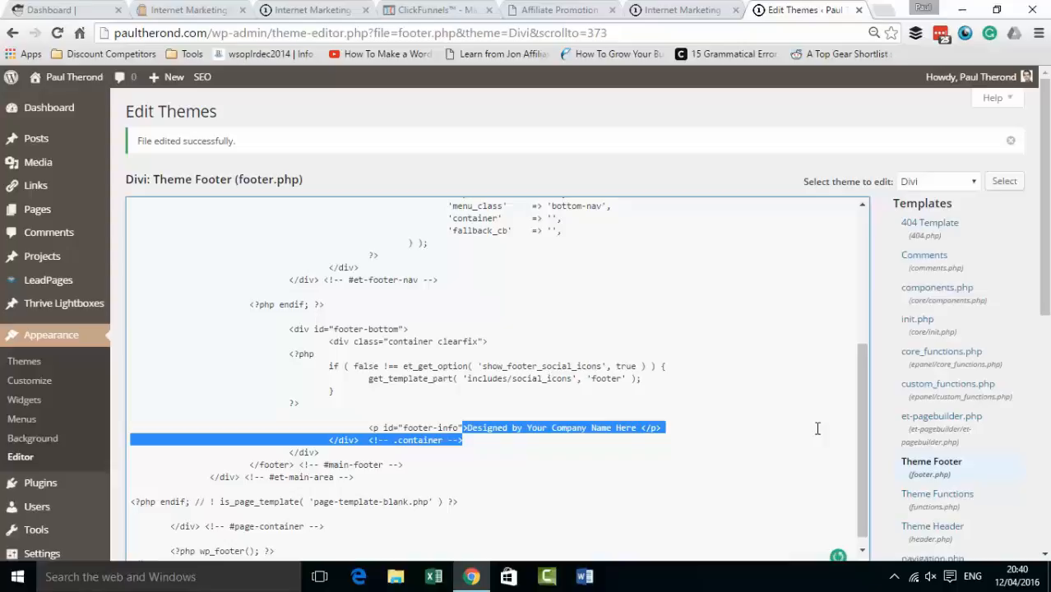
{"action": "mouse_move", "coordinate": [644, 437]}
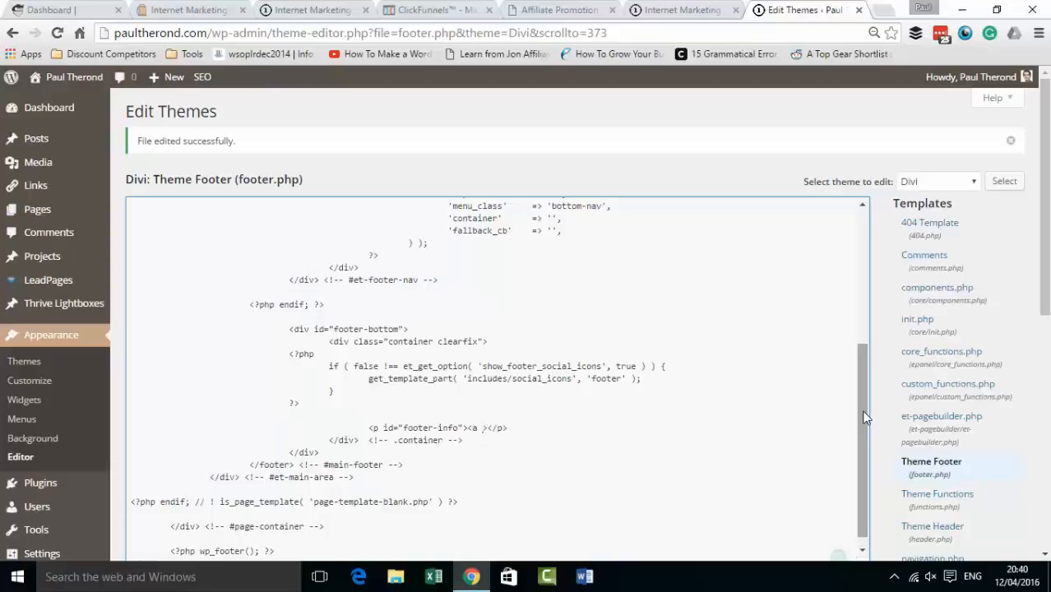
Step: Type an <a href> link to imdiscountcodes.com reading 'Visit our sister site for the best Internet Marketing Deals'
{"action": "type", "text": "href="}
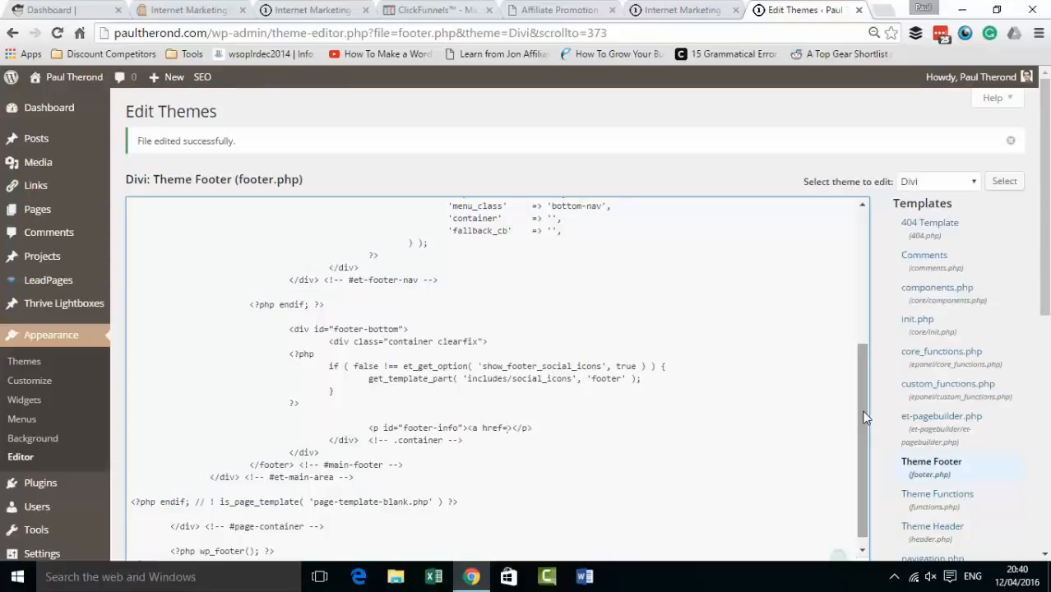
{"action": "type", "text": "https://\""}
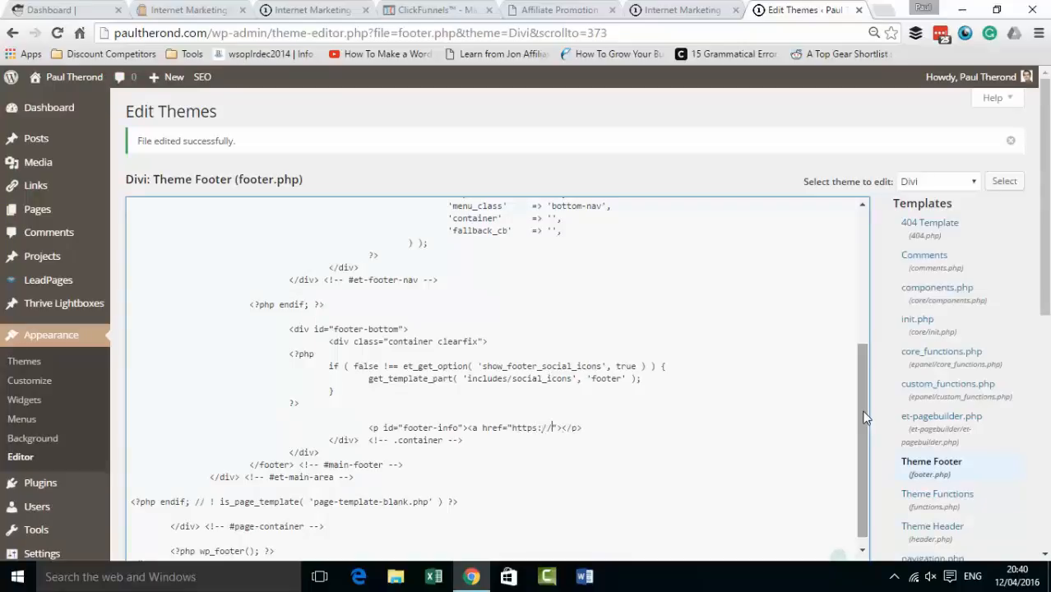
{"action": "type", "text": "imdiscountcodes.com"}
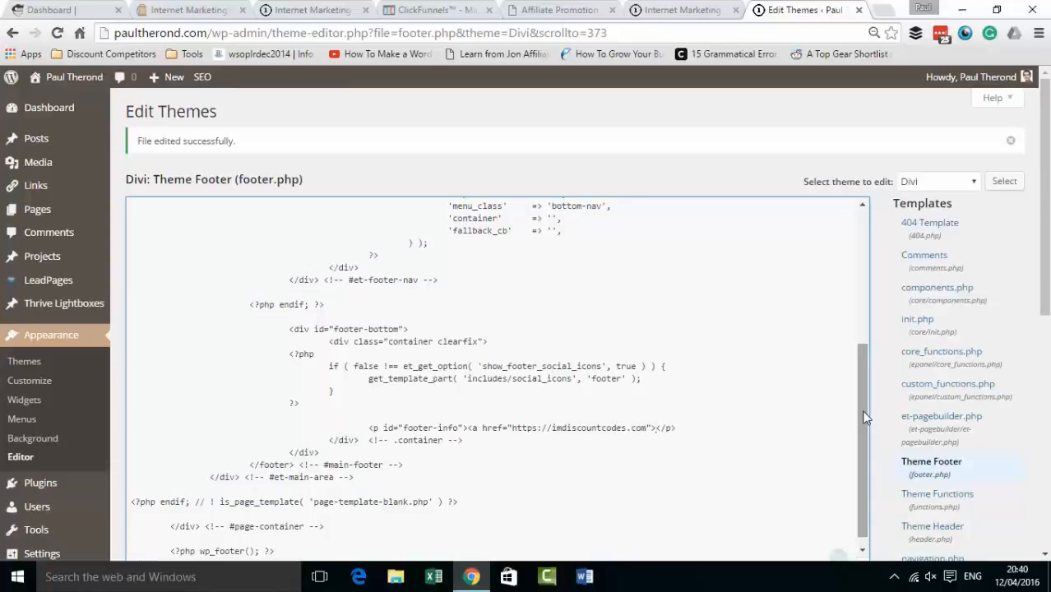
{"action": "type", "text": "Vis"}
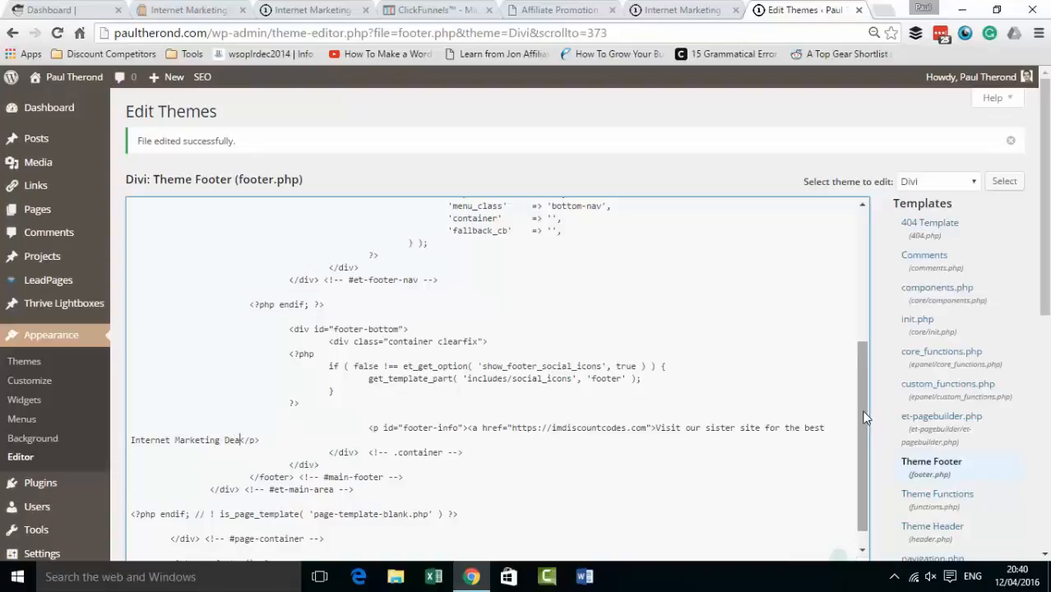
{"action": "type", "text": "ls"}
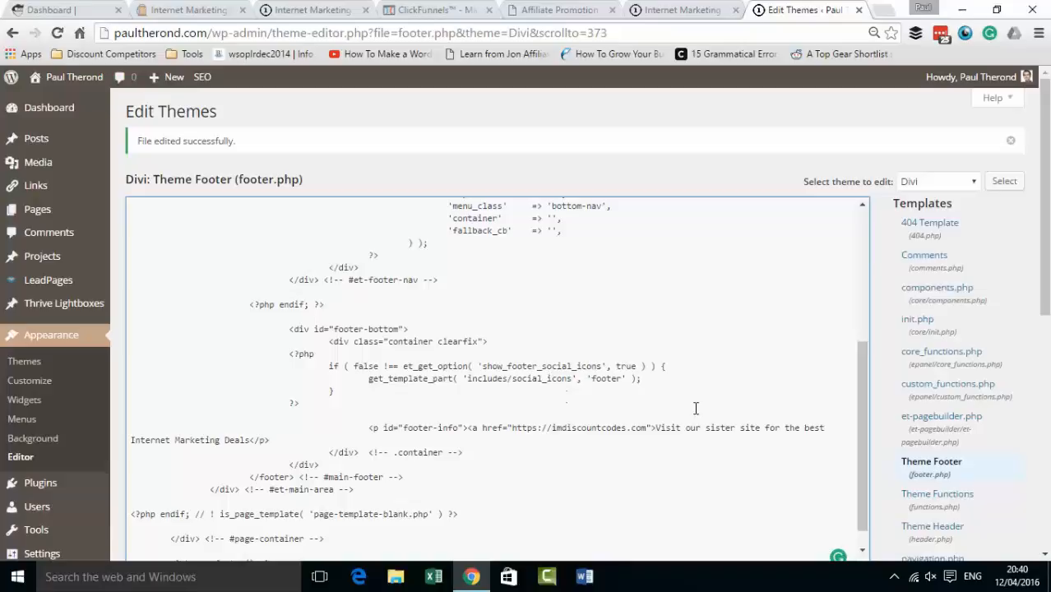
{"action": "scroll", "scroll_direction": "down", "scroll_amount": 3}
{"action": "type", "text": "</a>"}
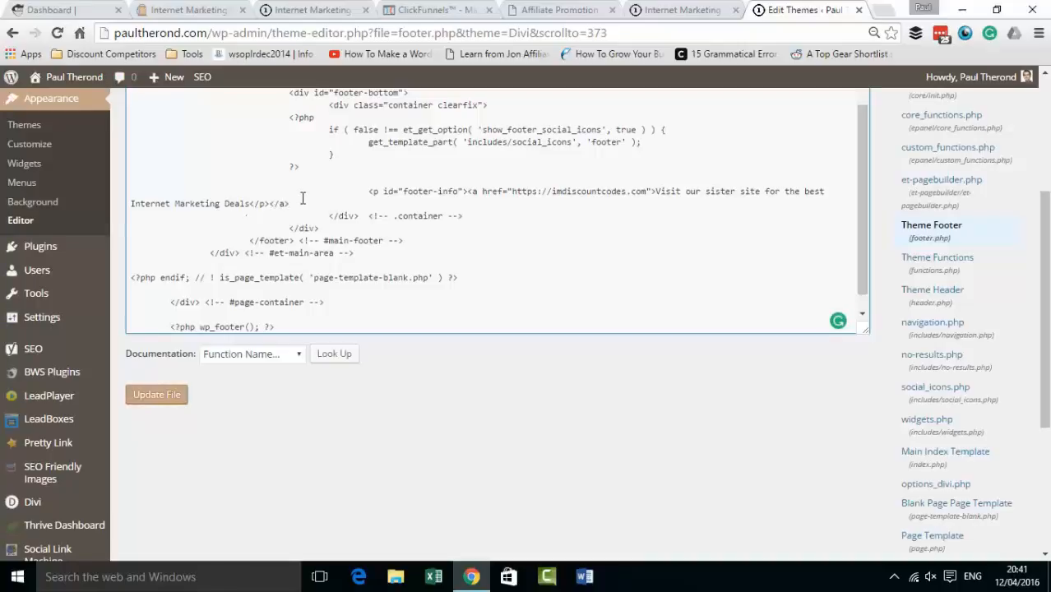
Step: Save footer.php containing the imdiscountcodes.com link with Update File
{"action": "left_click", "coordinate": [156, 394]}
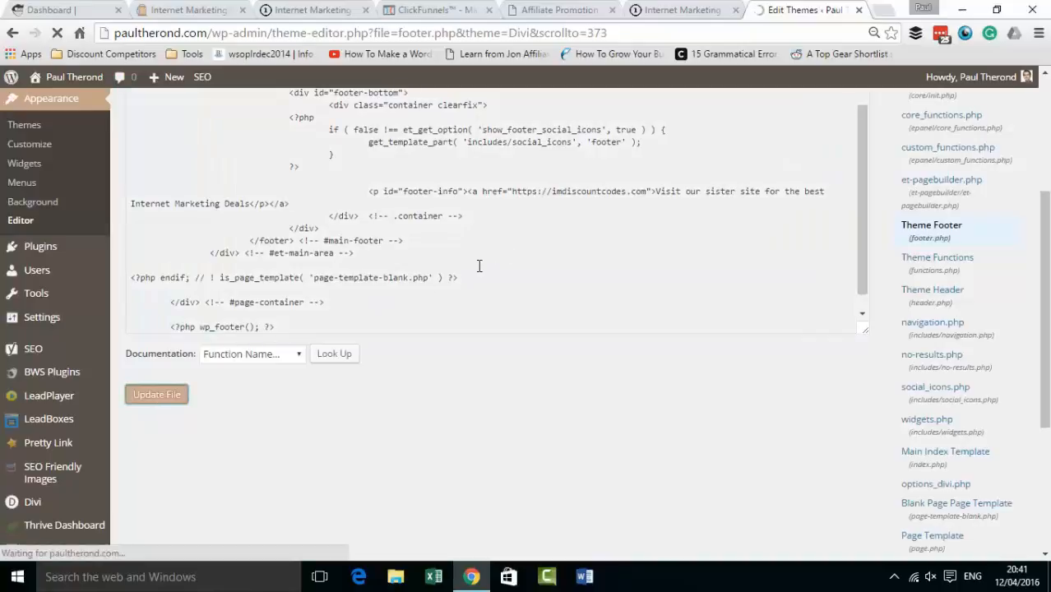
{"action": "left_click", "coordinate": [156, 394]}
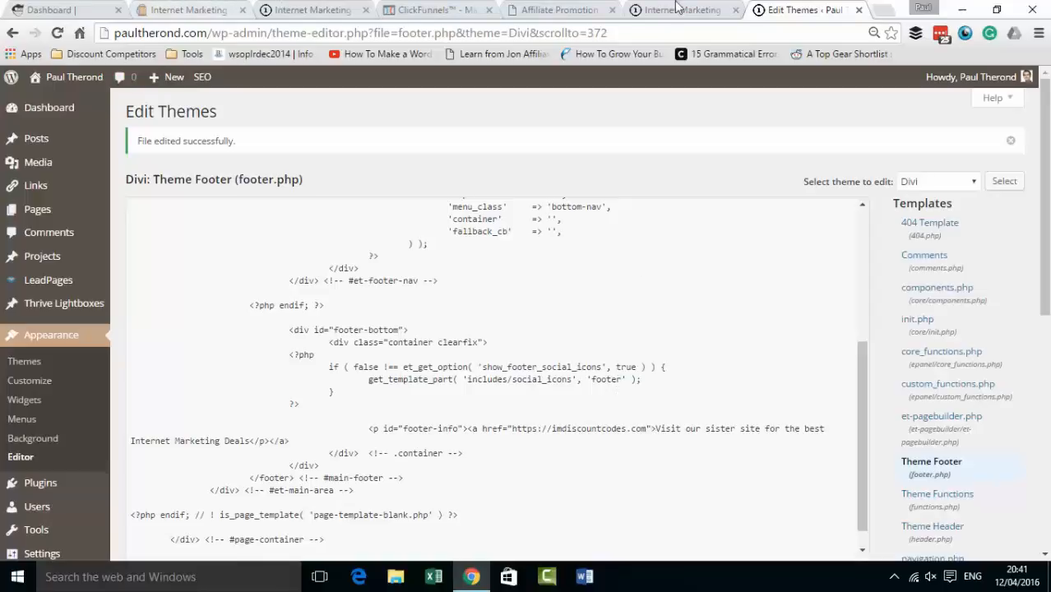
{"action": "left_click", "coordinate": [678, 9]}
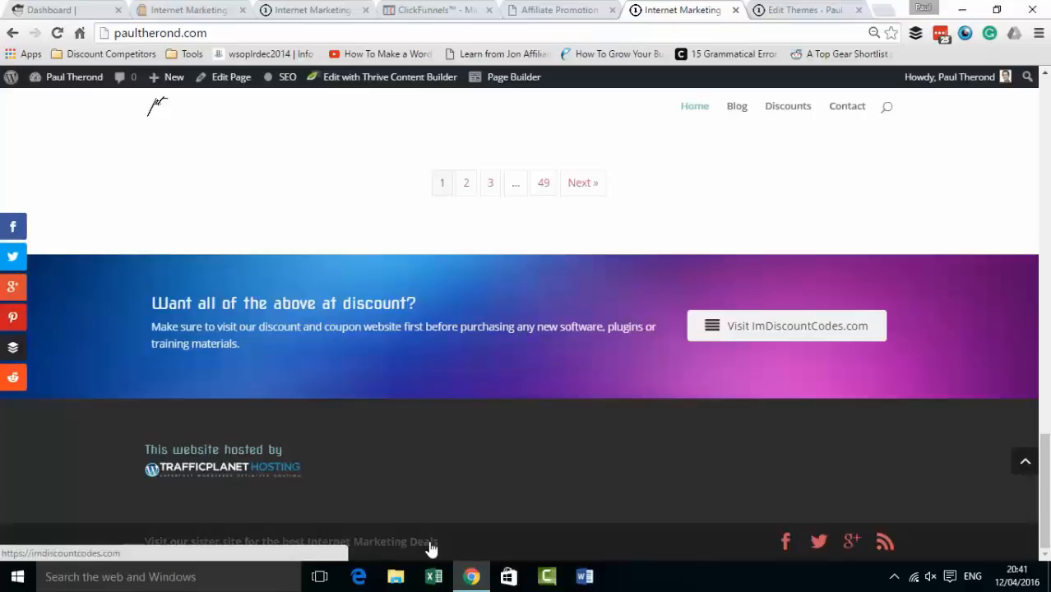
{"action": "left_click", "coordinate": [290, 541]}
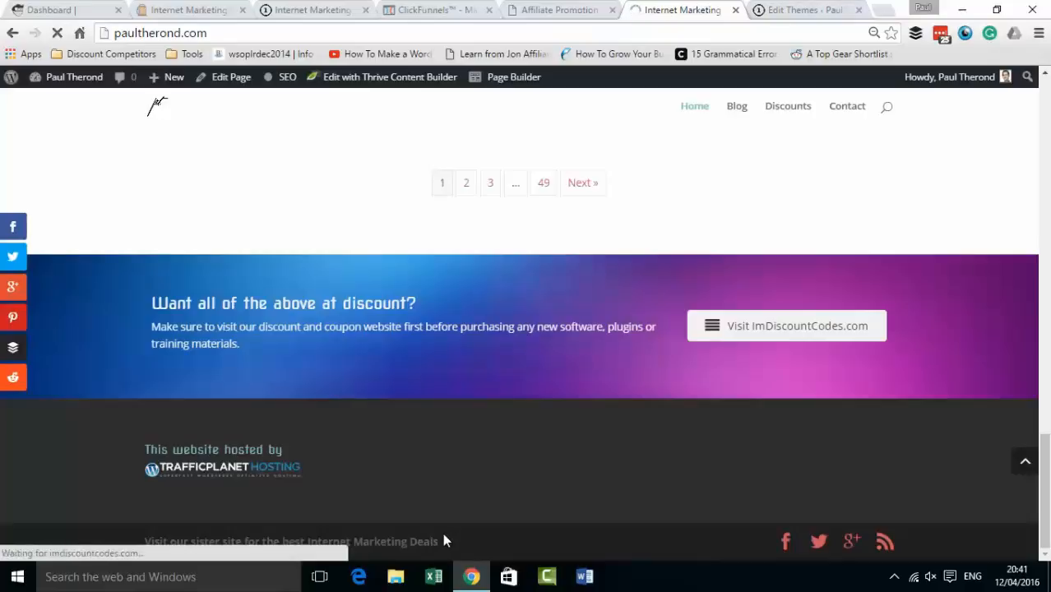
{"action": "left_click", "coordinate": [786, 326]}
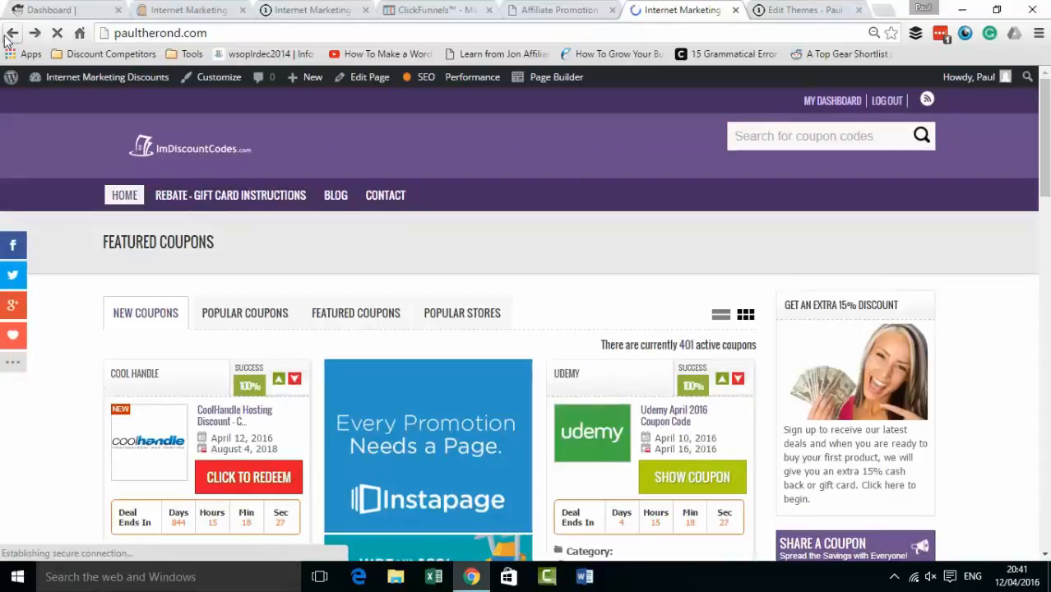
{"action": "left_click", "coordinate": [802, 10]}
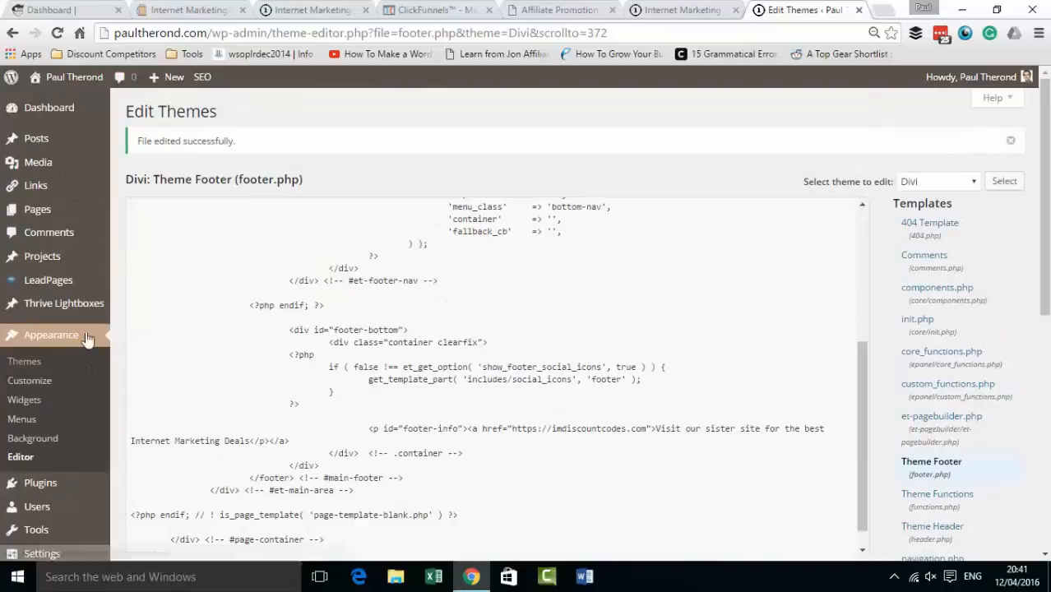
Step: Scroll the editor, check the footer code again, then open the paultherond.com live site tab
{"action": "scroll", "scroll_direction": "down", "scroll_amount": 3}
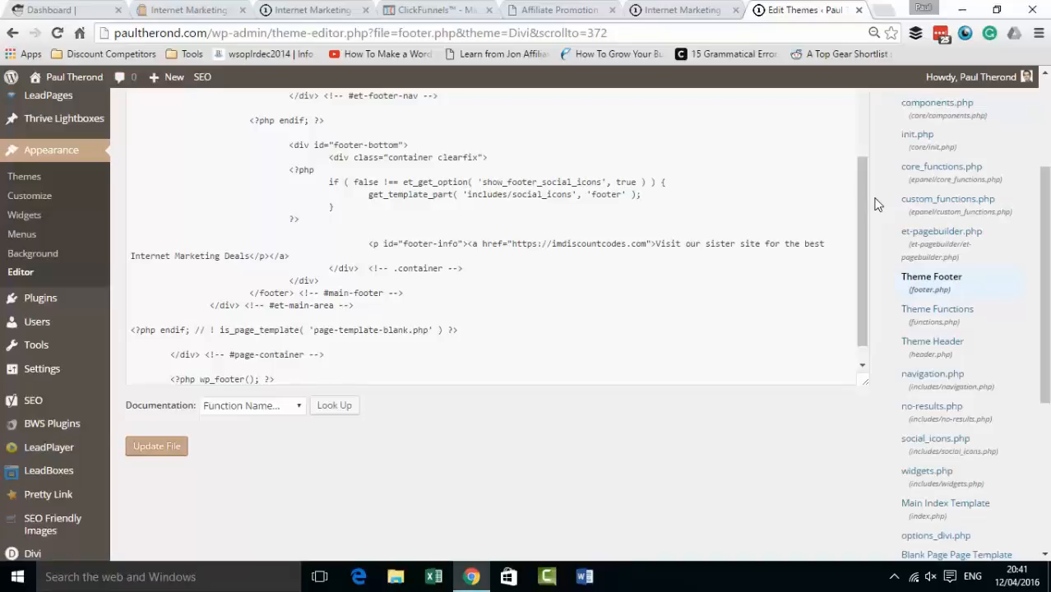
{"action": "mouse_move", "coordinate": [653, 25]}
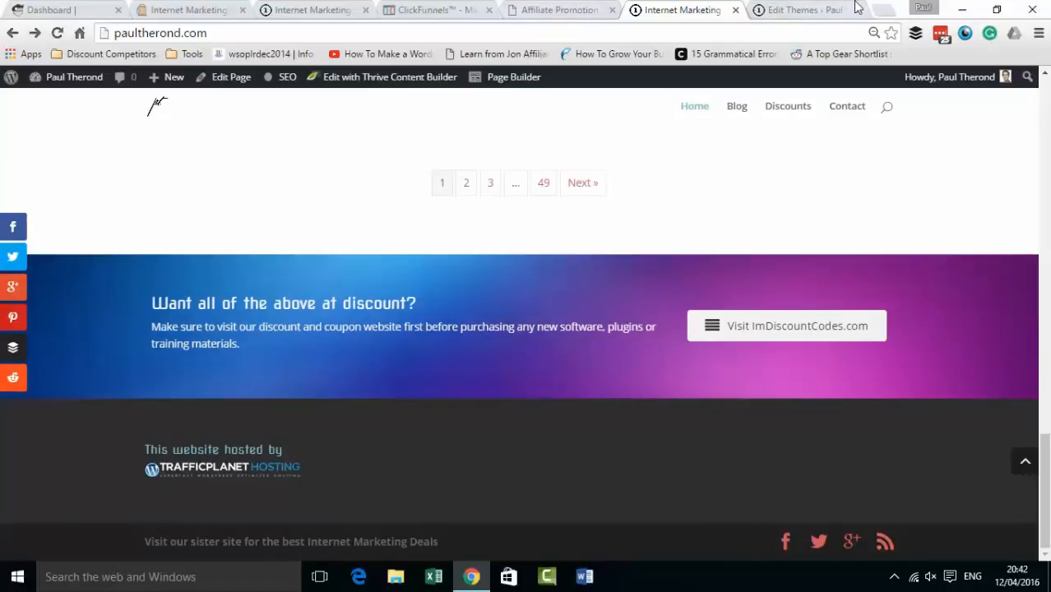
{"action": "left_click", "coordinate": [802, 10]}
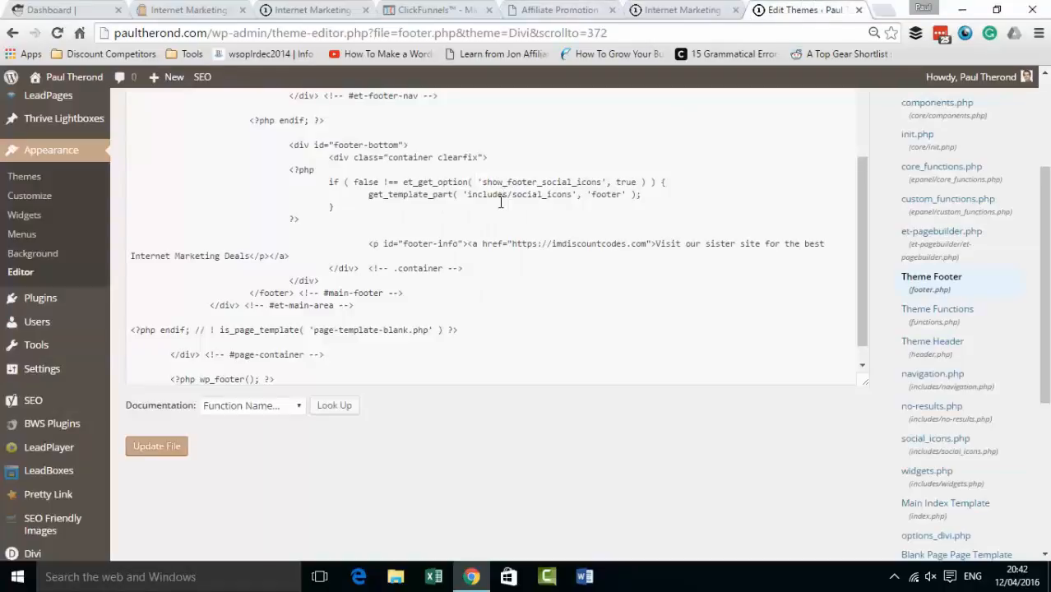
{"action": "mouse_move", "coordinate": [493, 216]}
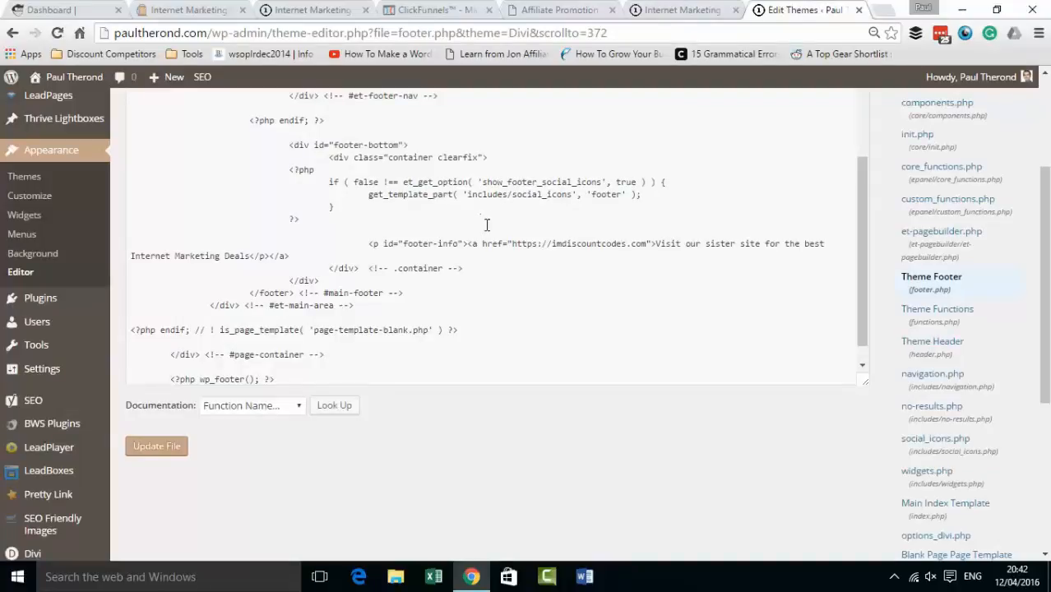
{"action": "left_click", "coordinate": [683, 10]}
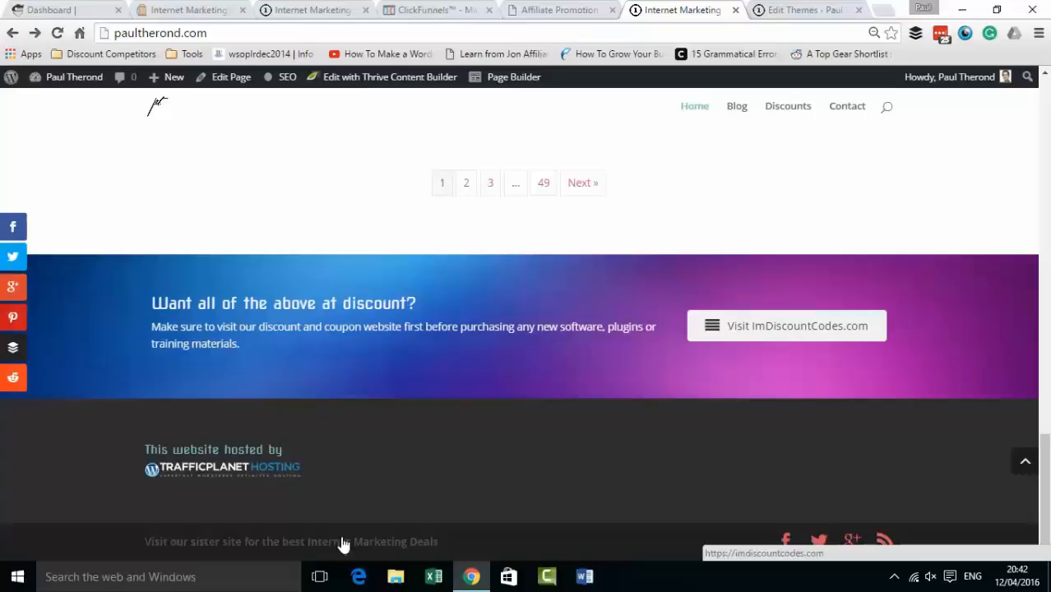
{"action": "mouse_move", "coordinate": [596, 462]}
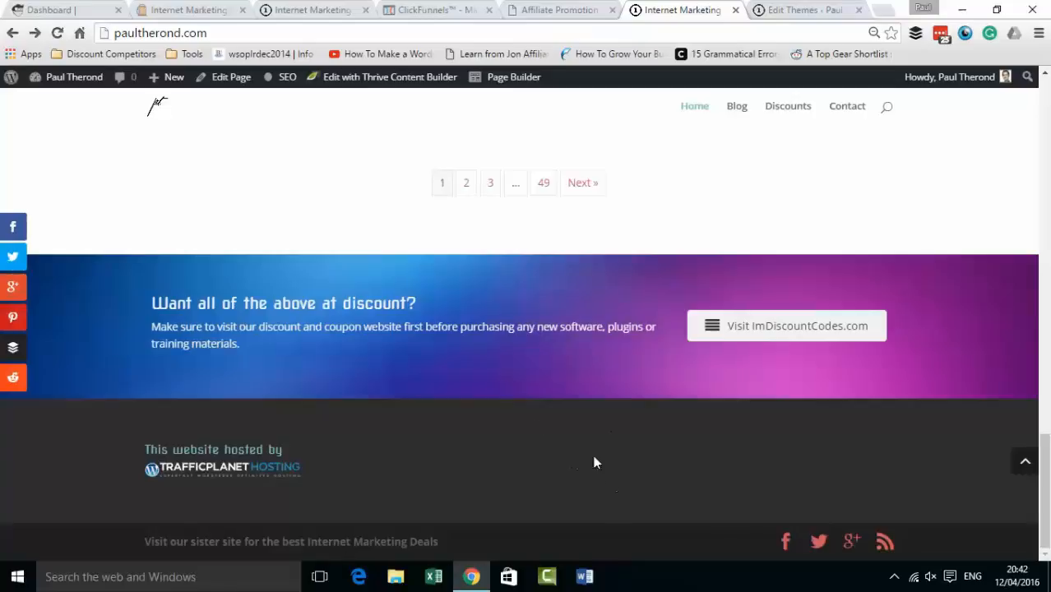
{"action": "mouse_move", "coordinate": [576, 143]}
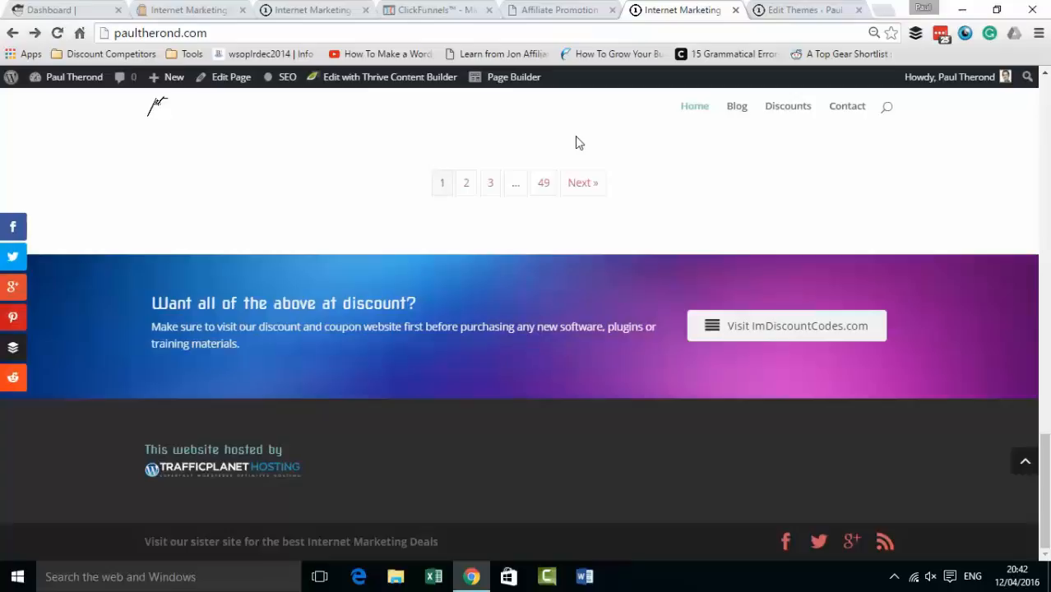
{"action": "mouse_move", "coordinate": [305, 546]}
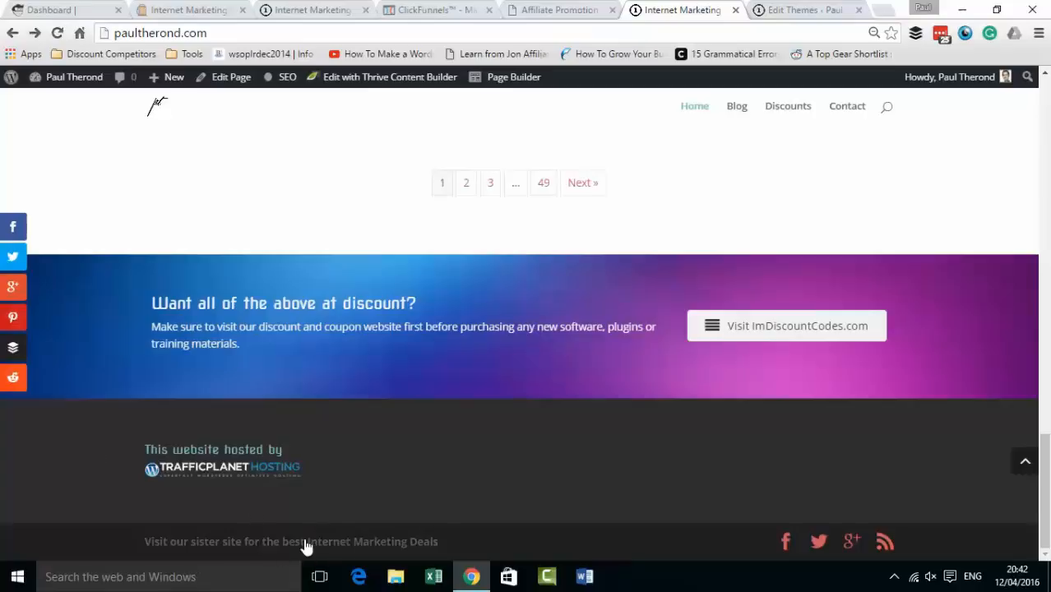
{"action": "mouse_move", "coordinate": [227, 517]}
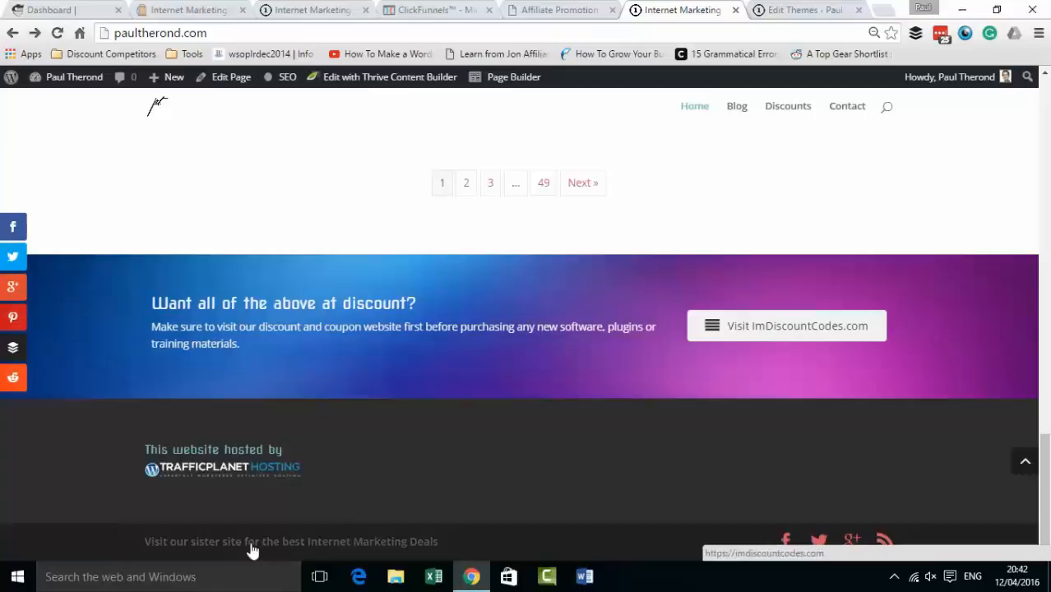
Step: Switch back to the Edit Themes tab showing footer.php
{"action": "left_click", "coordinate": [802, 10]}
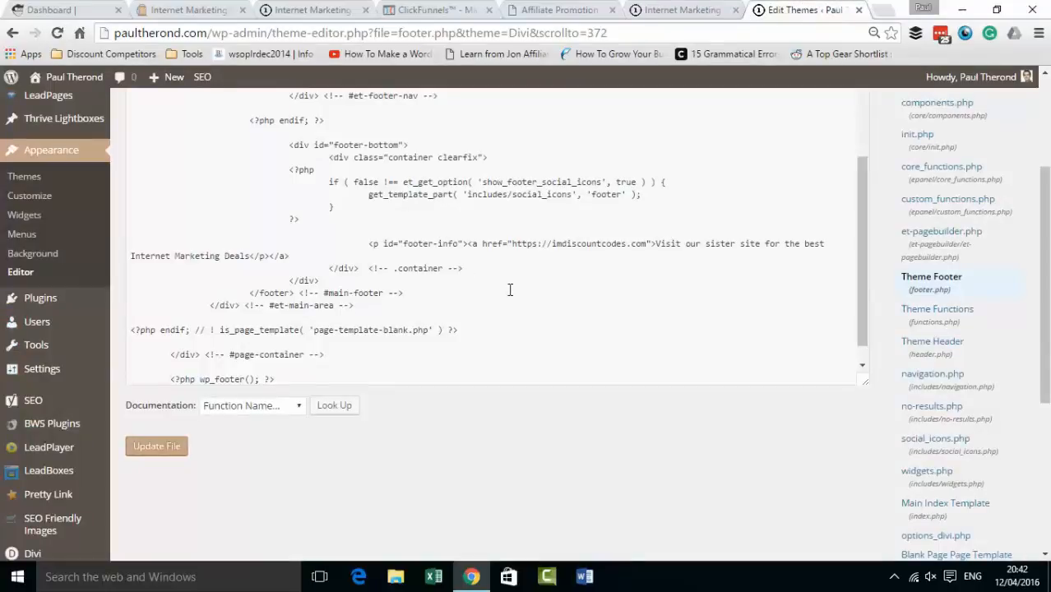
{"action": "mouse_move", "coordinate": [518, 309]}
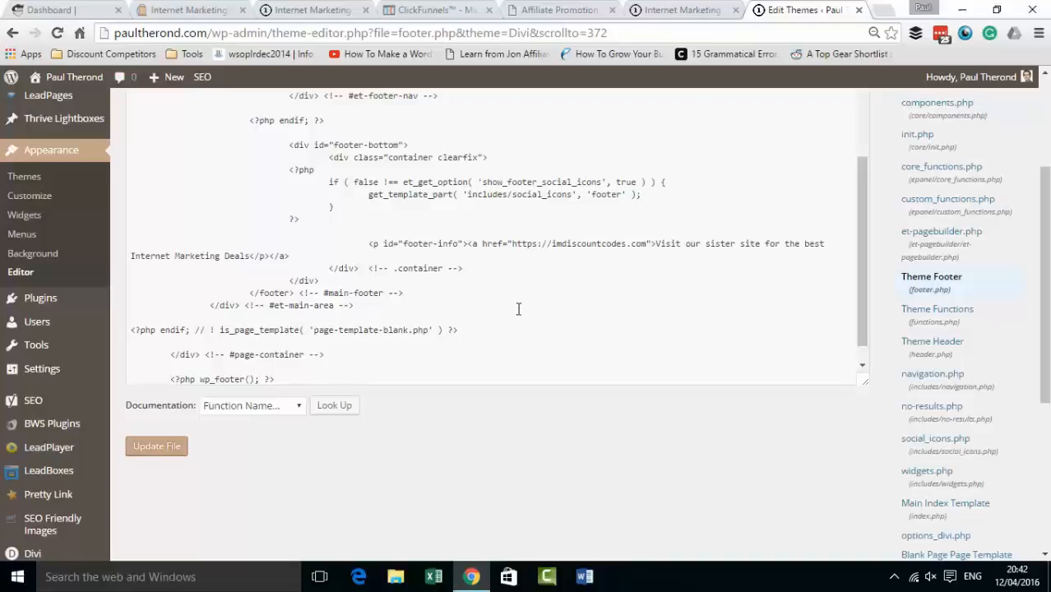
{"action": "mouse_move", "coordinate": [544, 294]}
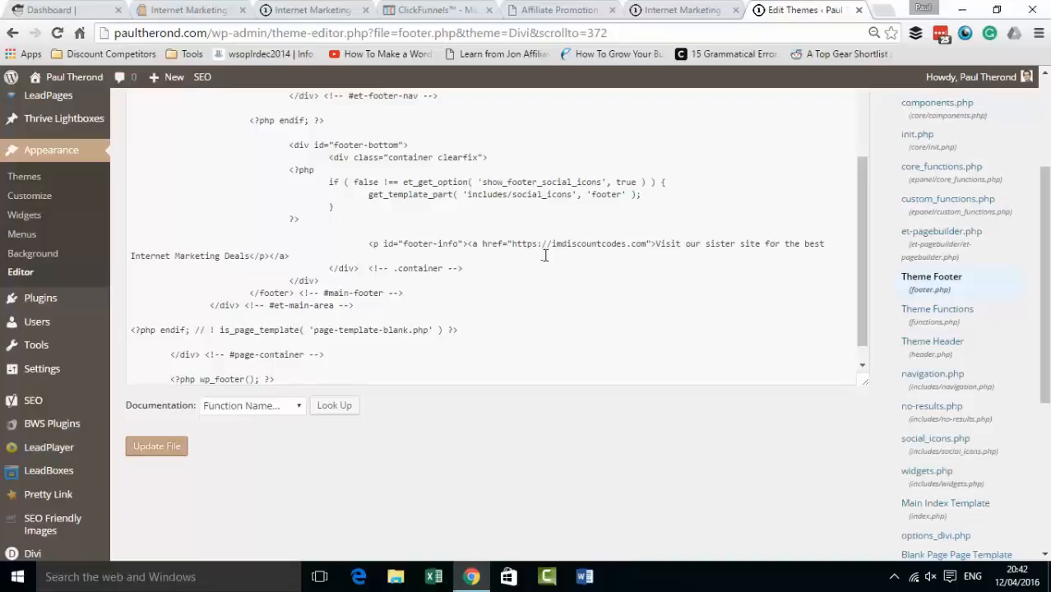
{"action": "mouse_move", "coordinate": [559, 257]}
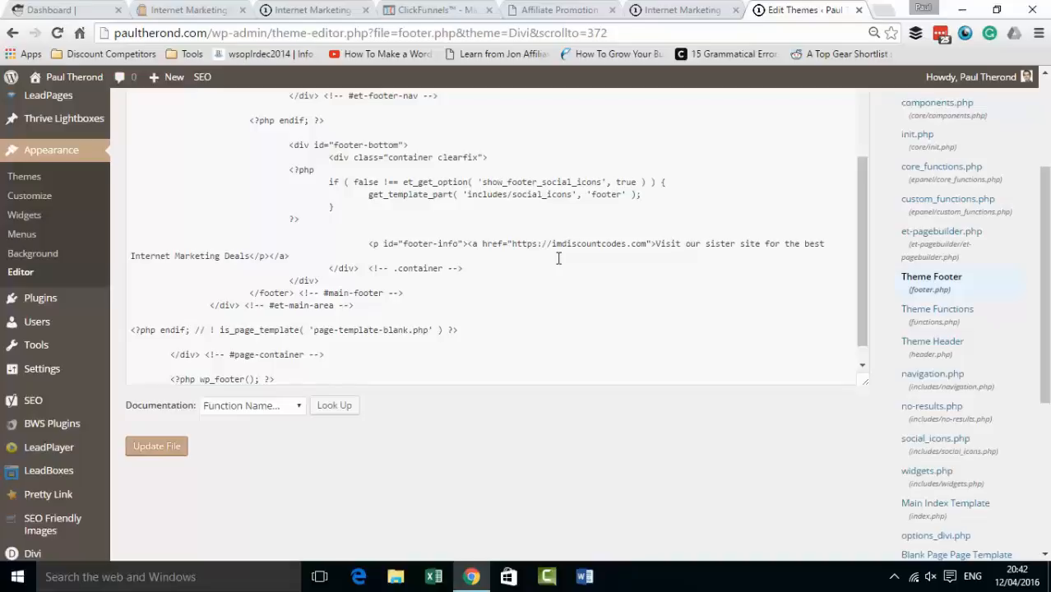
Step: Switch to the paultherond.com tab to see the live footer link
{"action": "left_click", "coordinate": [674, 10]}
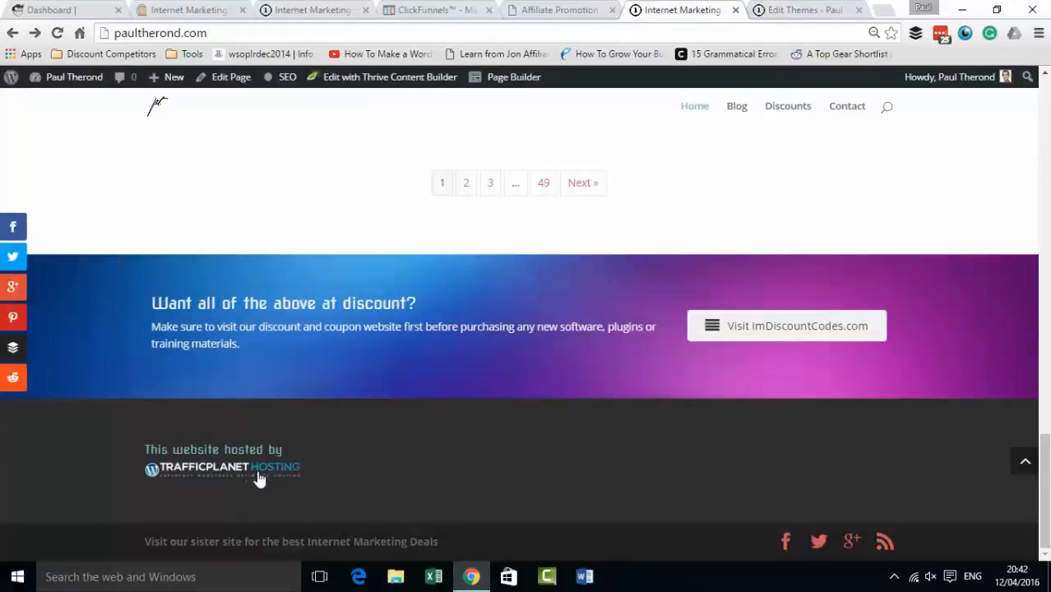
{"action": "mouse_move", "coordinate": [259, 477]}
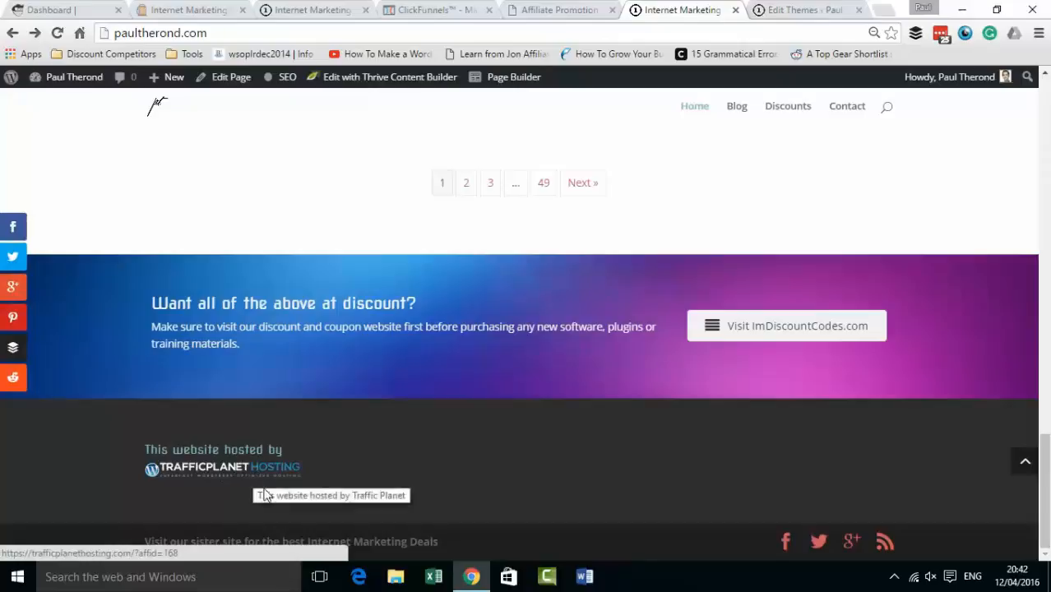
{"action": "mouse_move", "coordinate": [319, 482]}
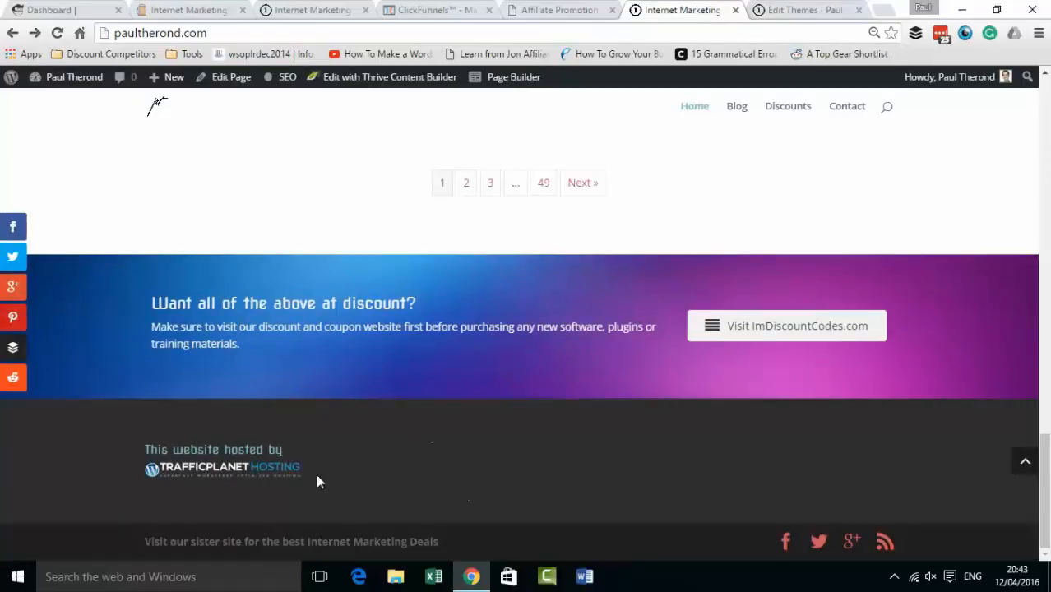